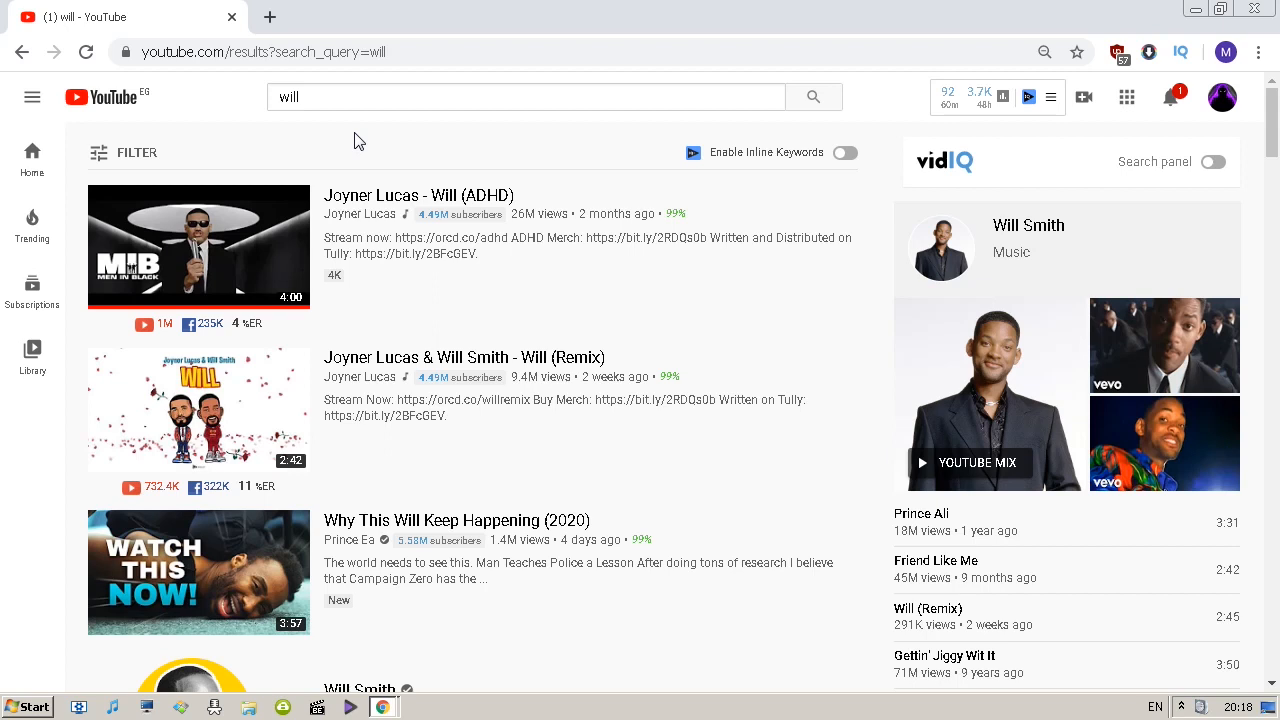
# Look through the current results page, past the 'Related to your search' shelf.
pyautogui.click(524, 96)
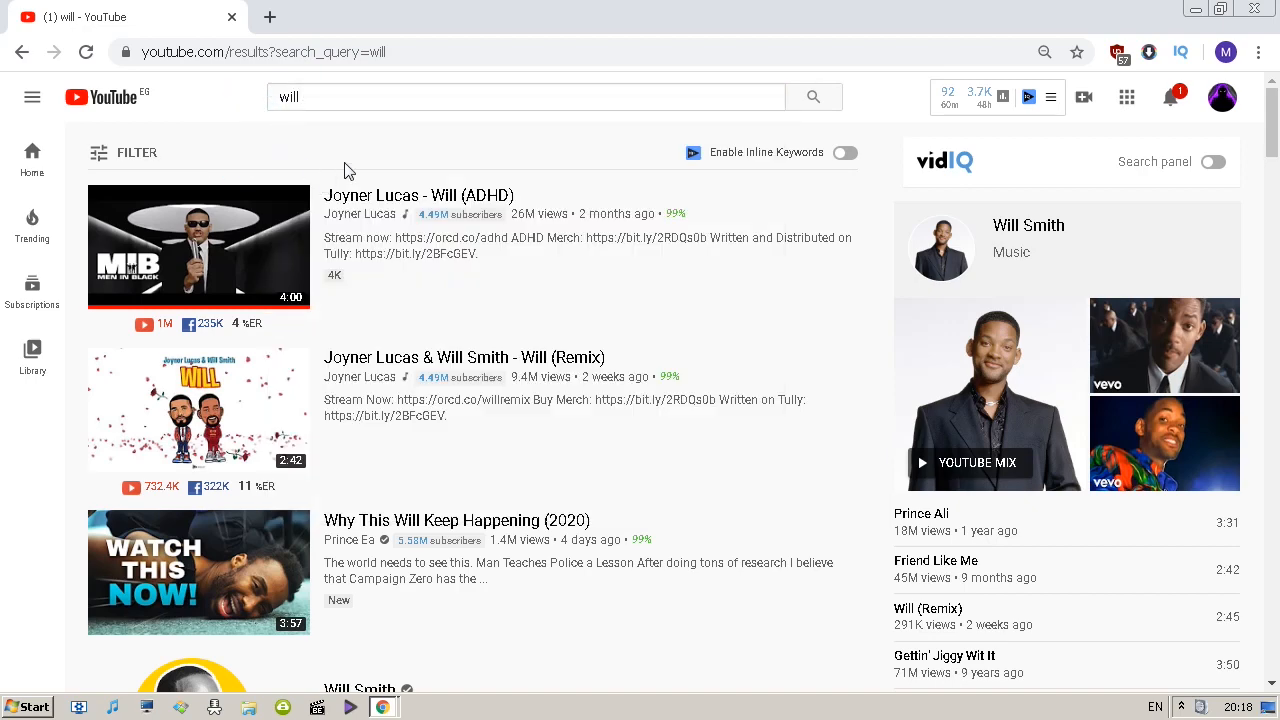
pyautogui.moveTo(336, 150)
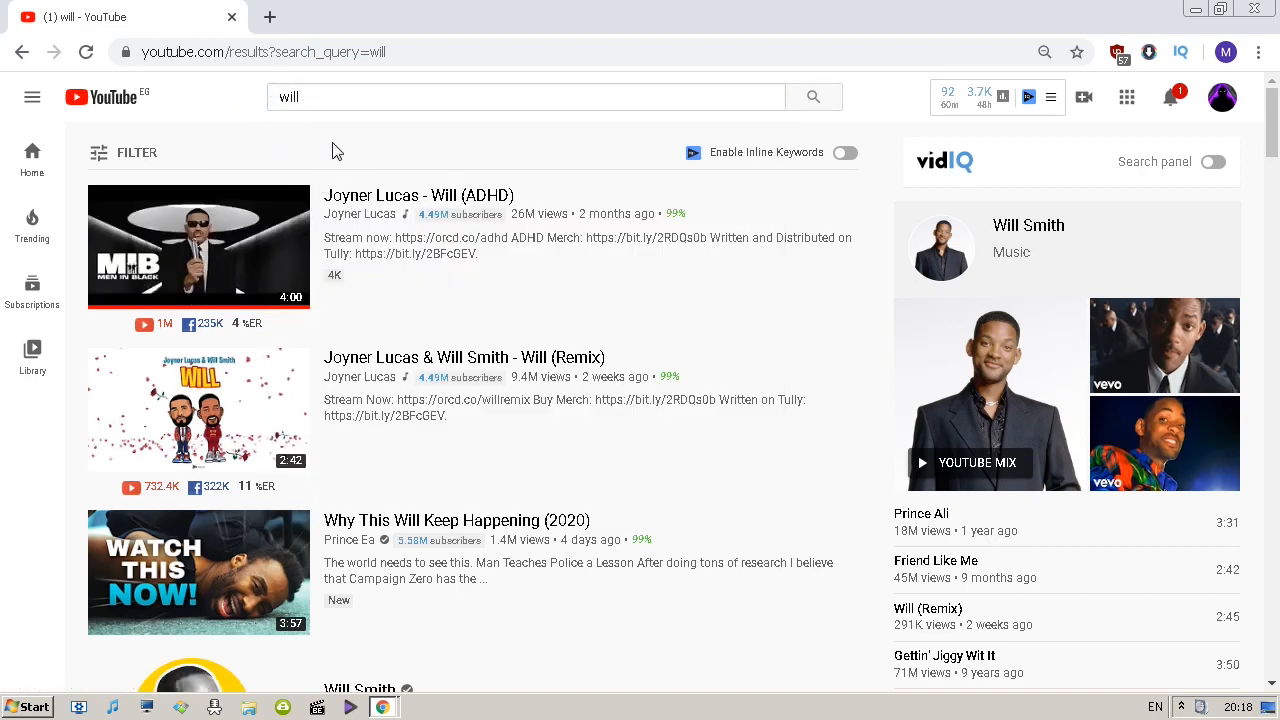
pyautogui.scroll(-3)
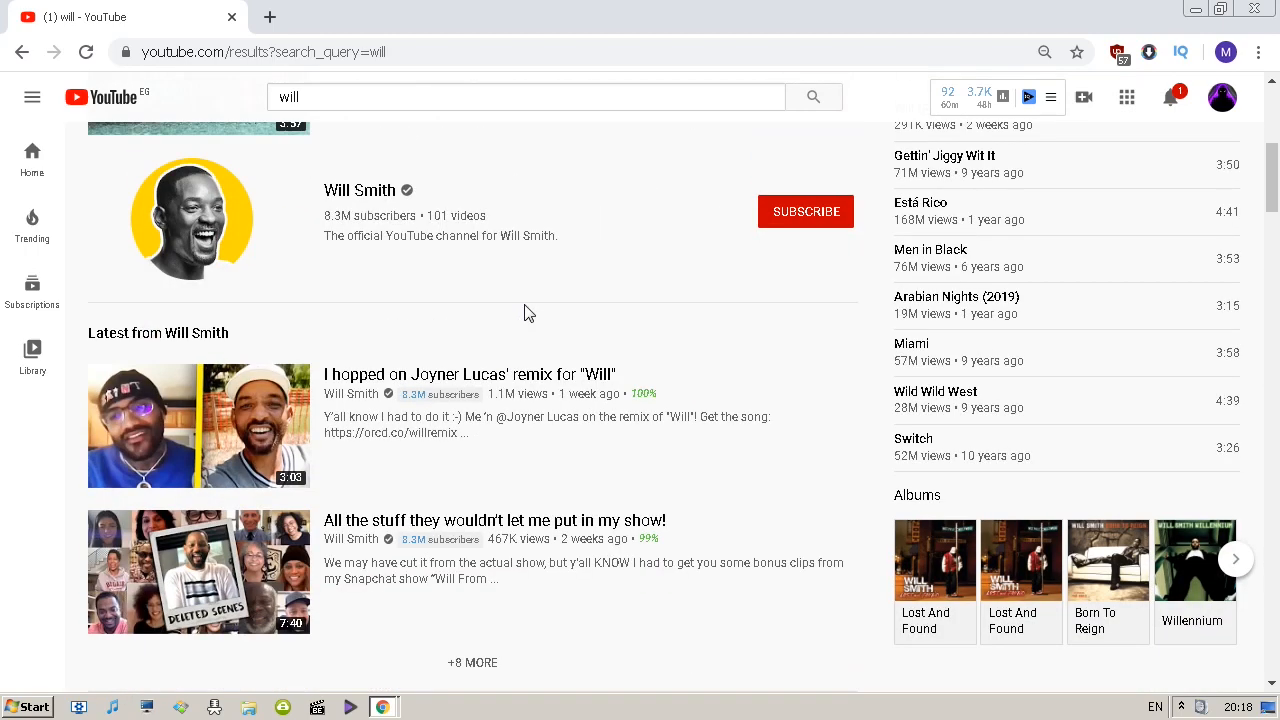
pyautogui.moveTo(418, 336)
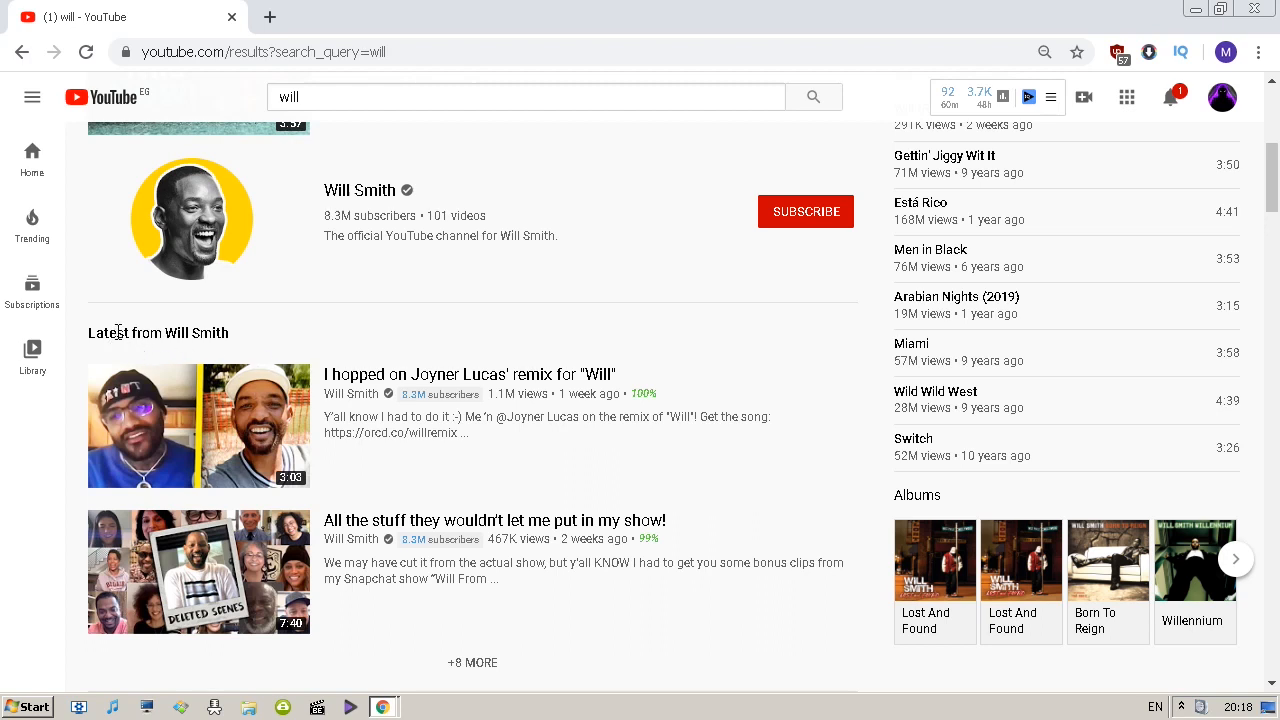
pyautogui.moveTo(250, 338)
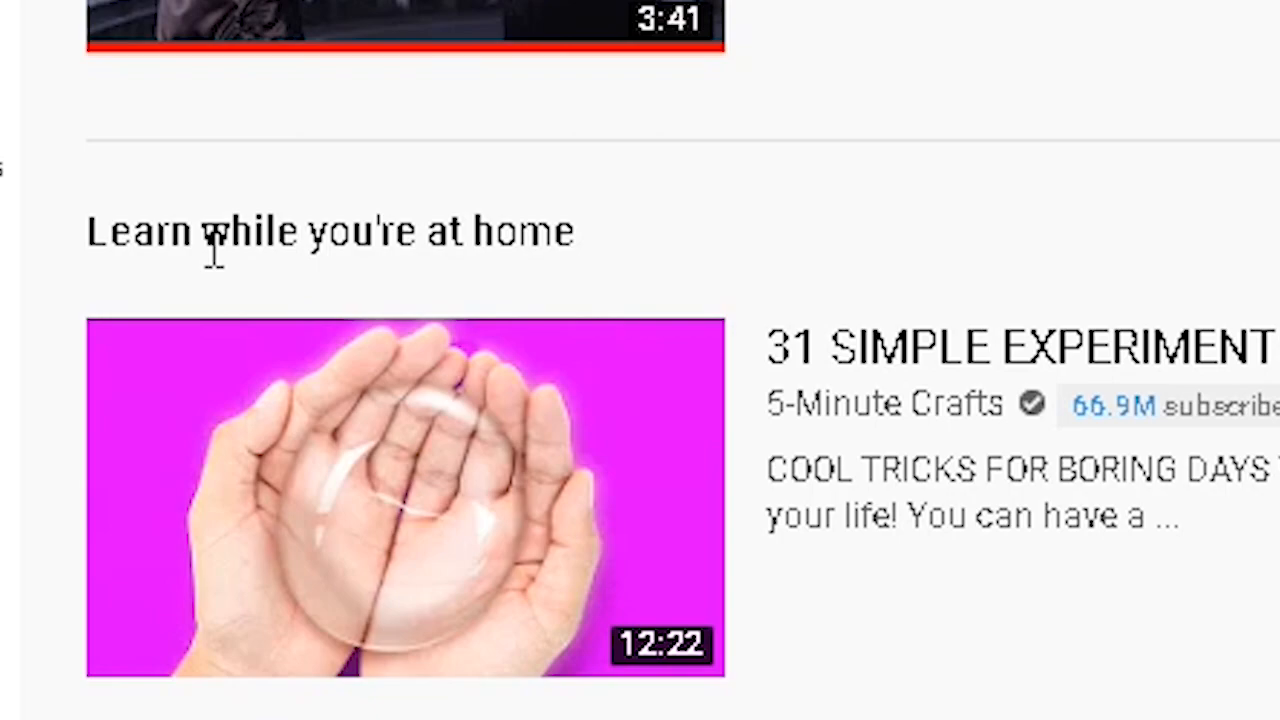
pyautogui.scroll(-3)
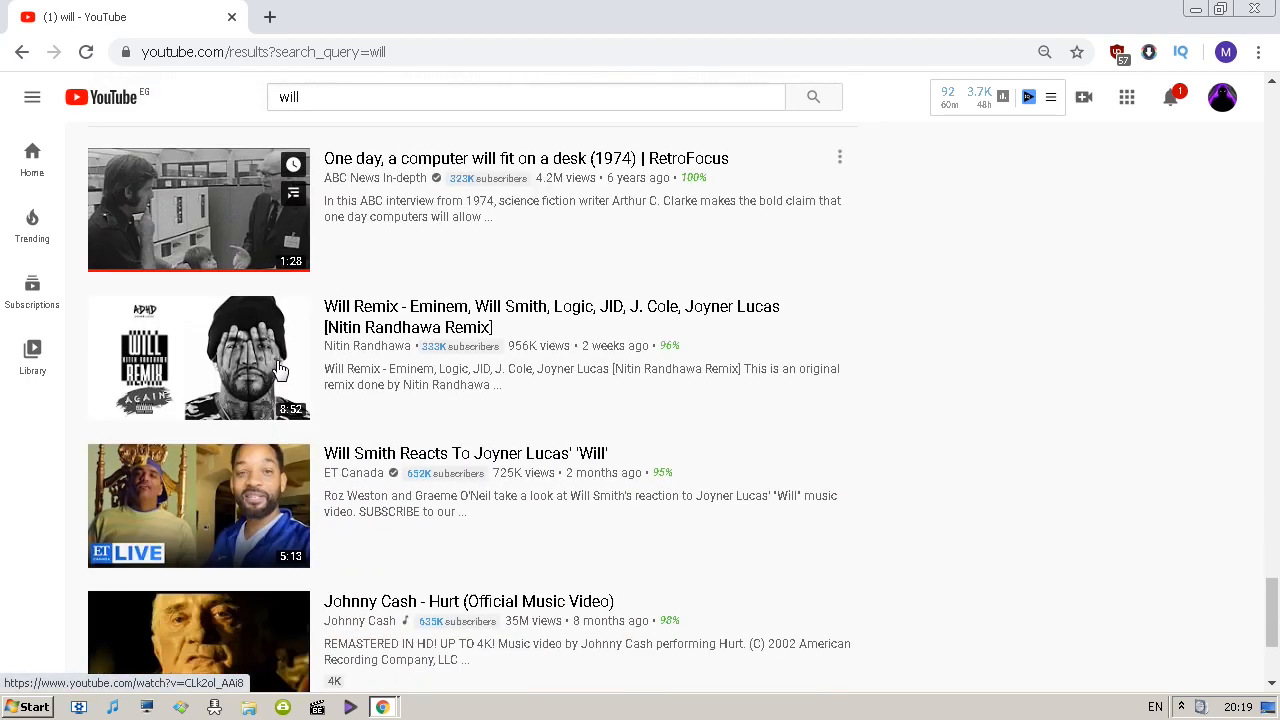
pyautogui.scroll(-3)
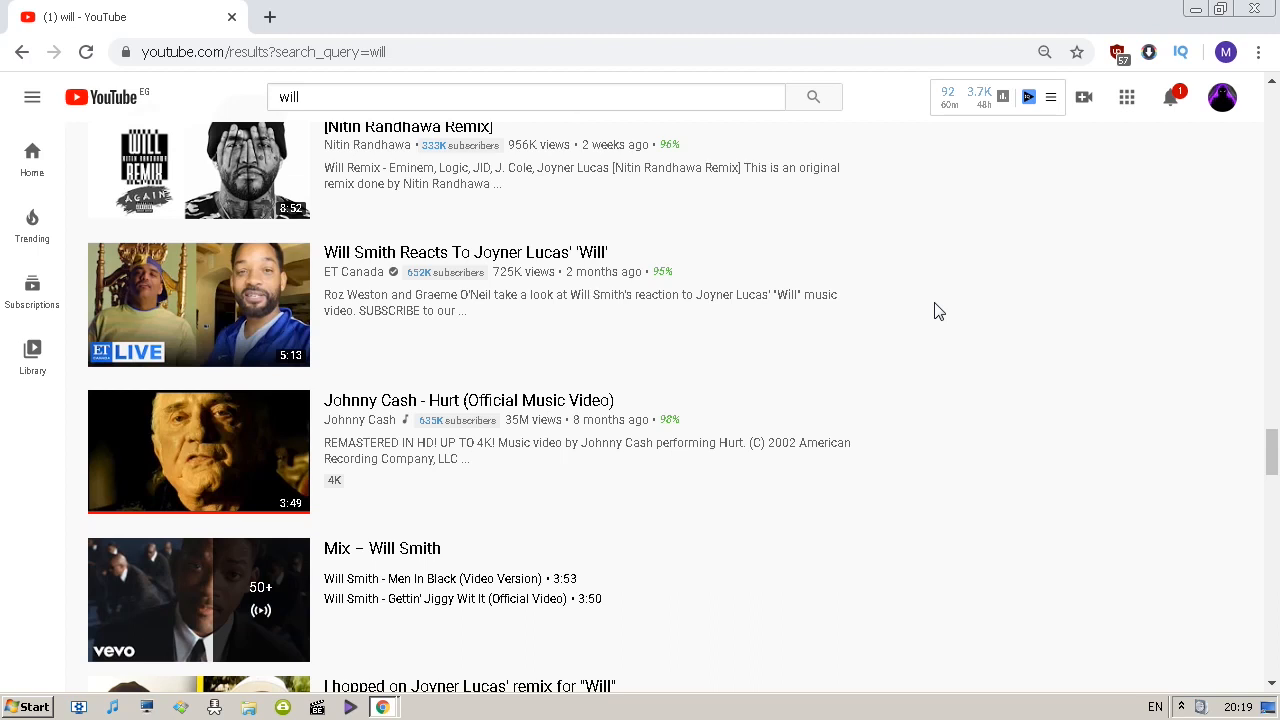
pyautogui.moveTo(744, 236)
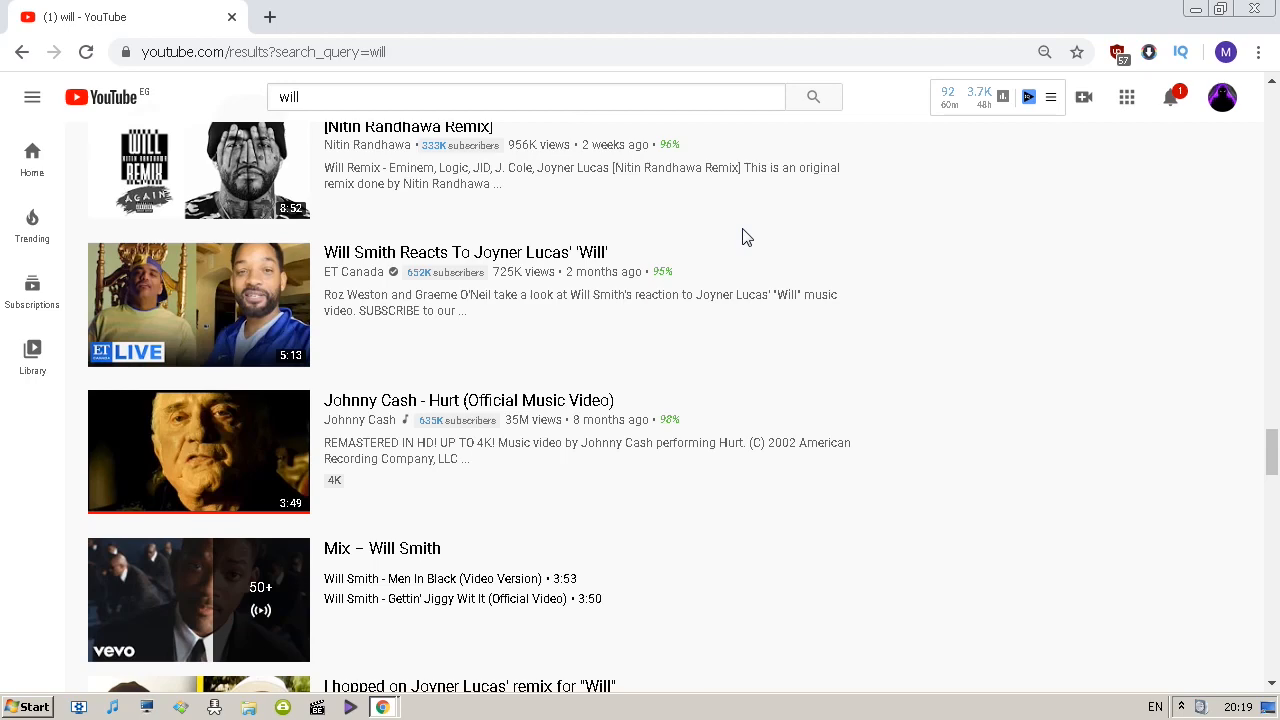
pyautogui.click(268, 16)
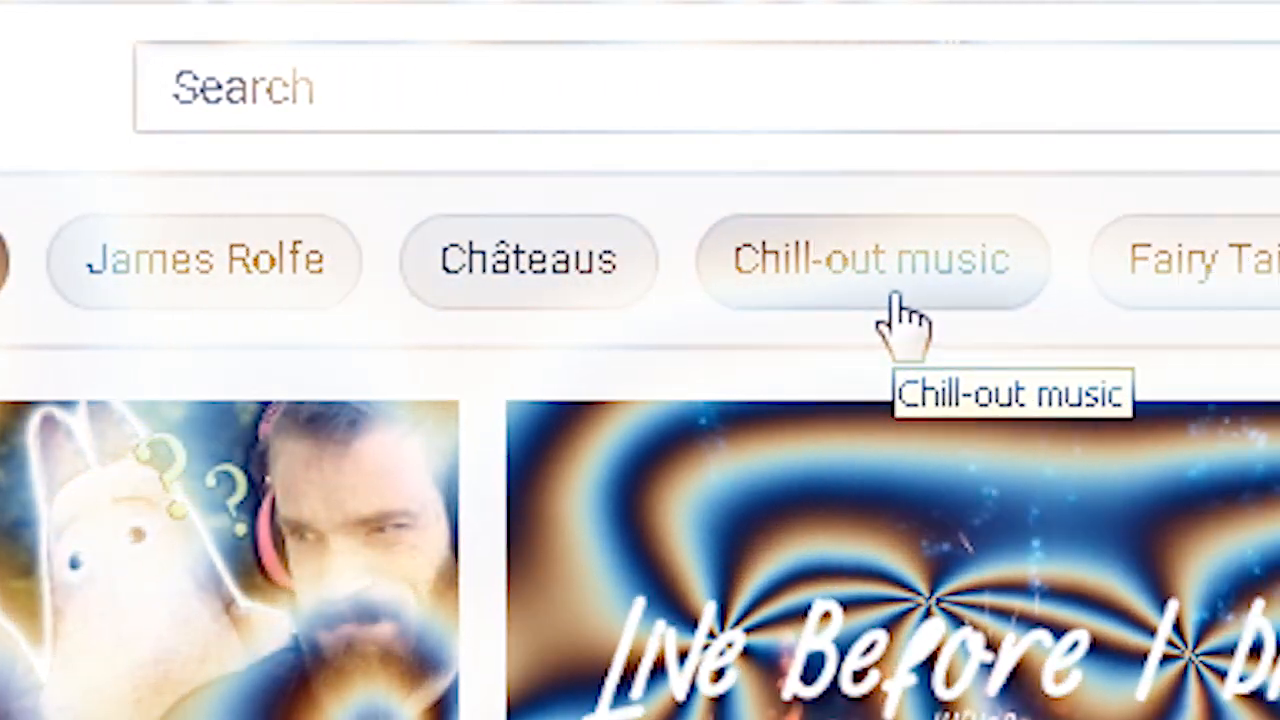
pyautogui.click(676, 148)
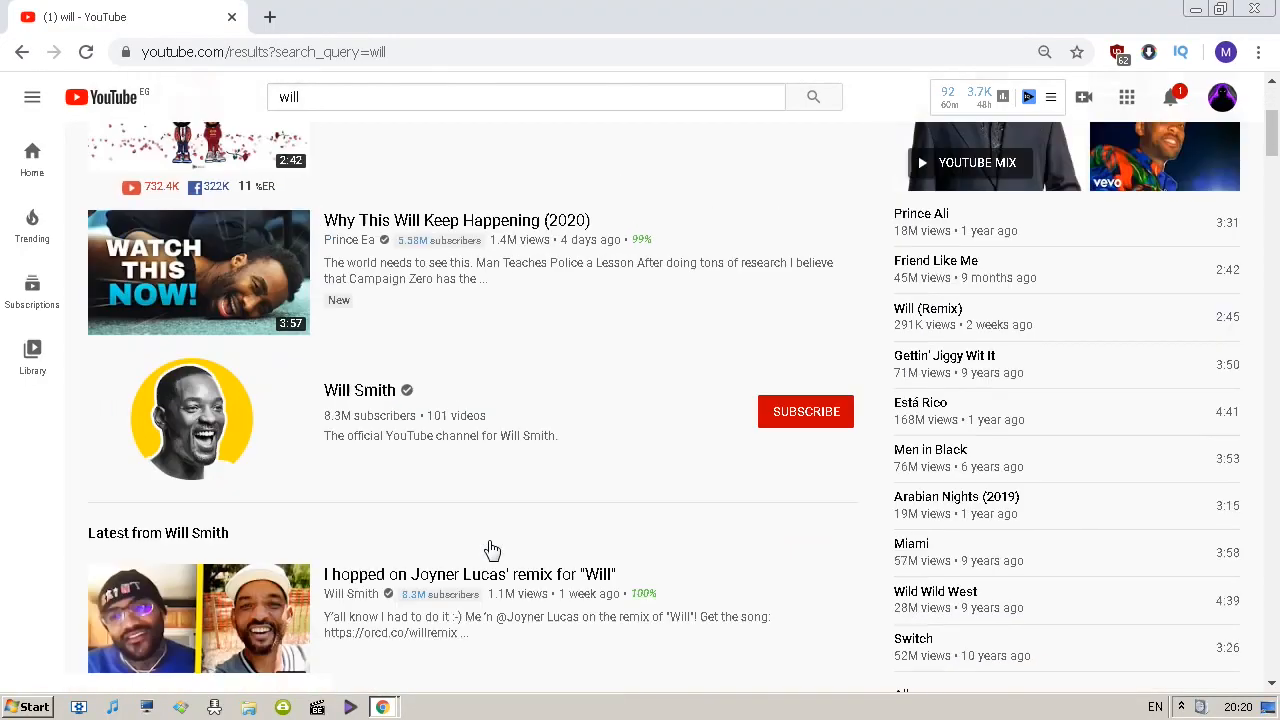
# Search YouTube for 'brainpower' to get a fresh results page.
pyautogui.scroll(-3)
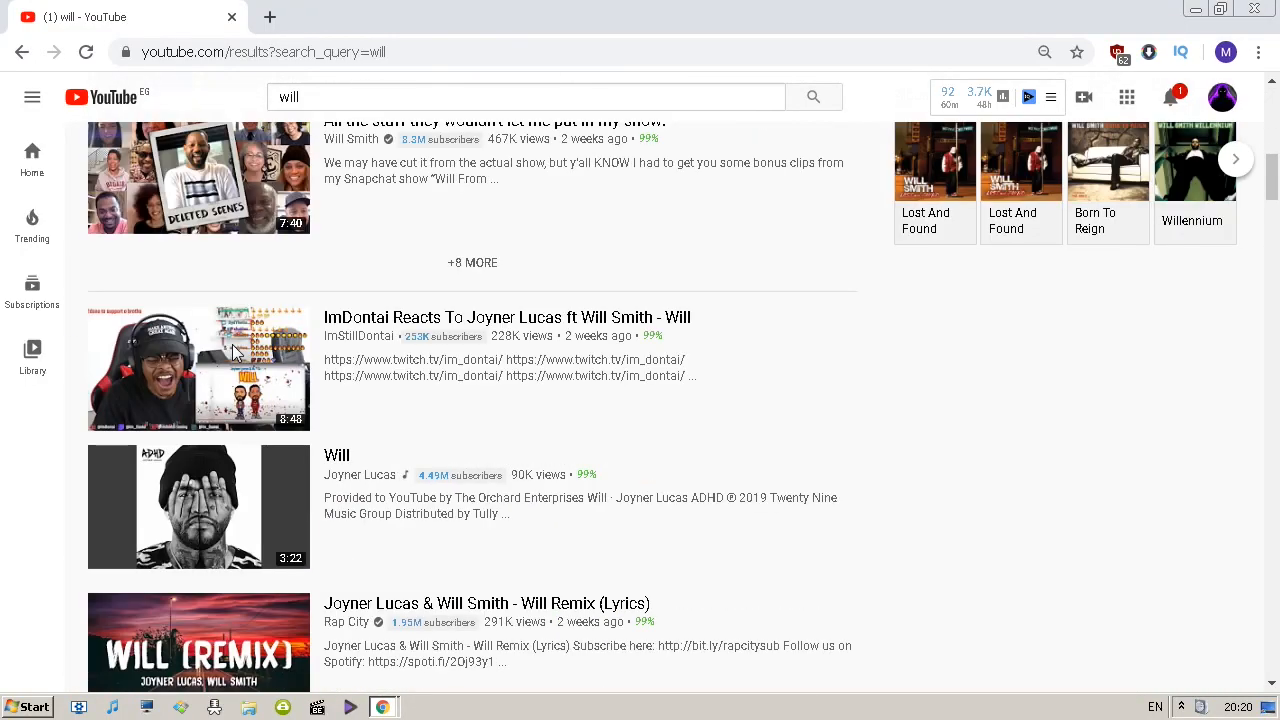
pyautogui.scroll(-3)
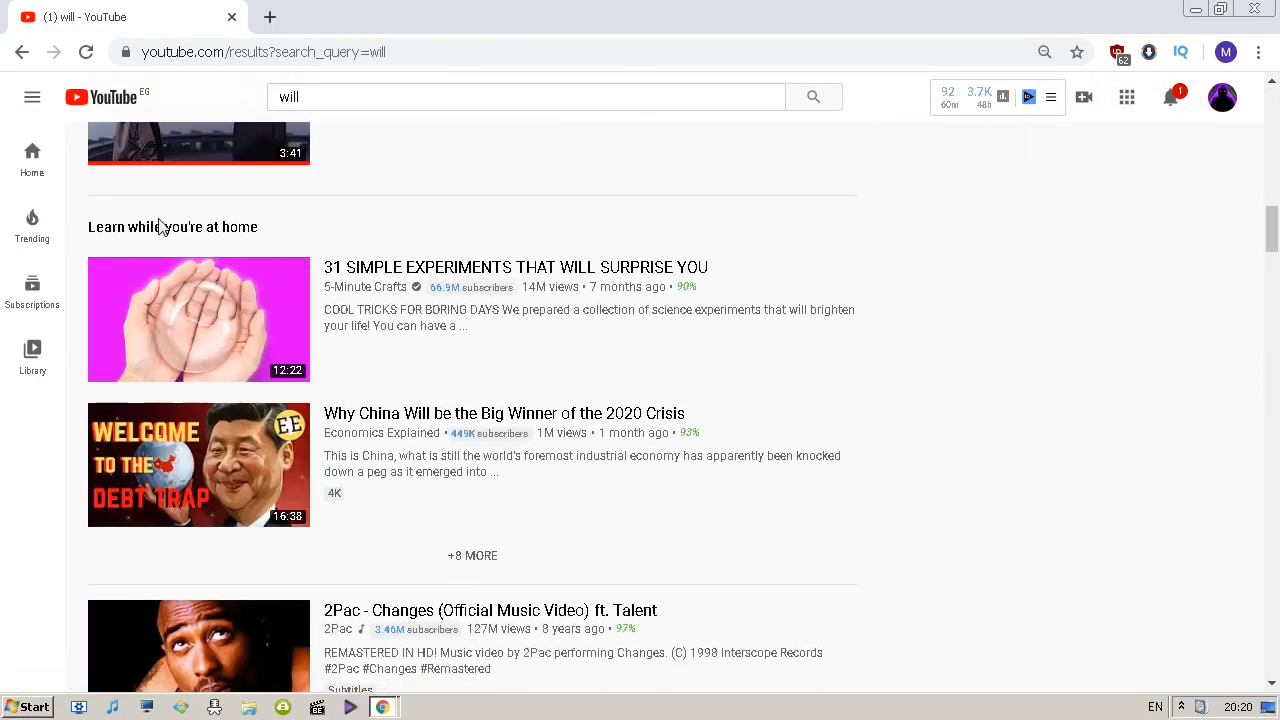
pyautogui.scroll(-3)
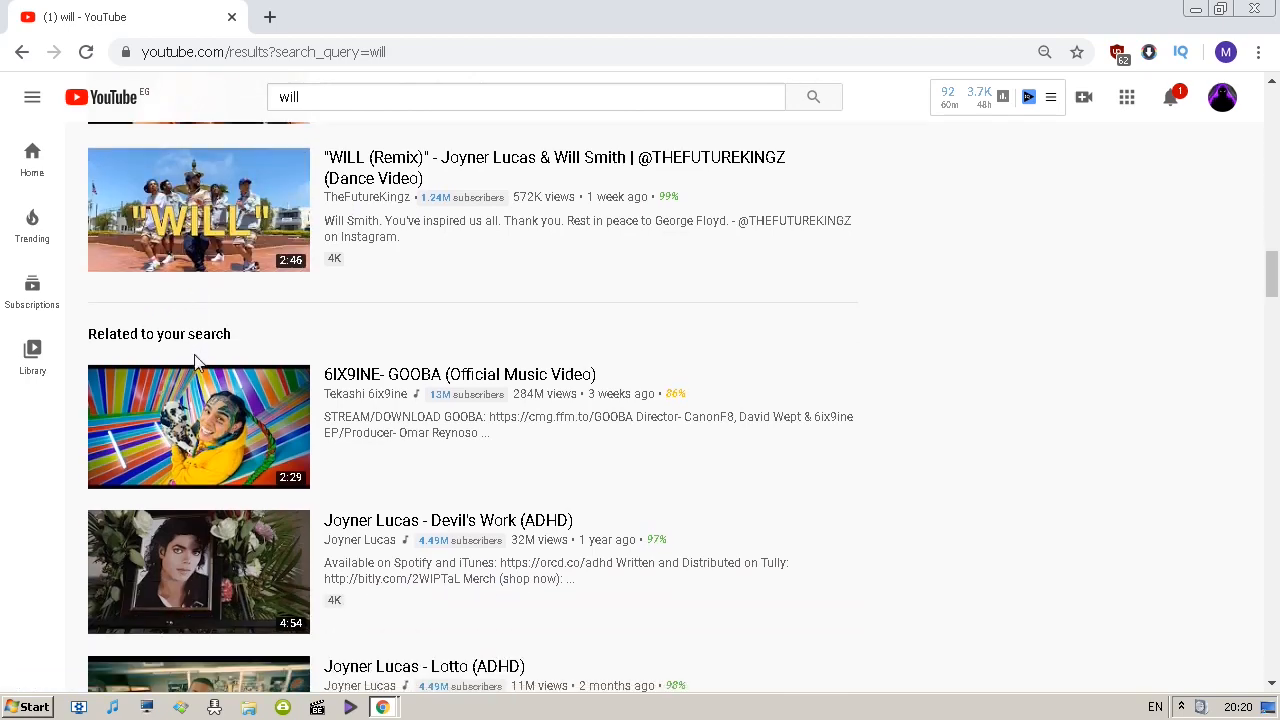
pyautogui.write('brainpower')
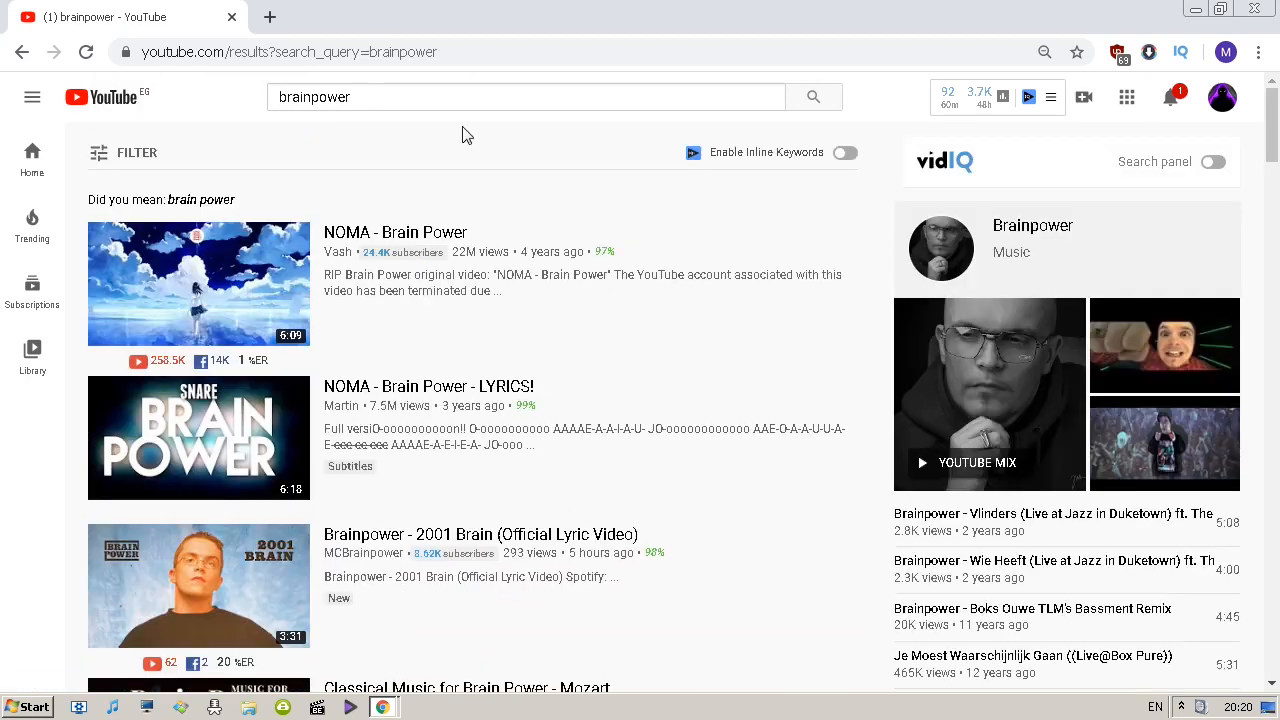
pyautogui.moveTo(402, 140)
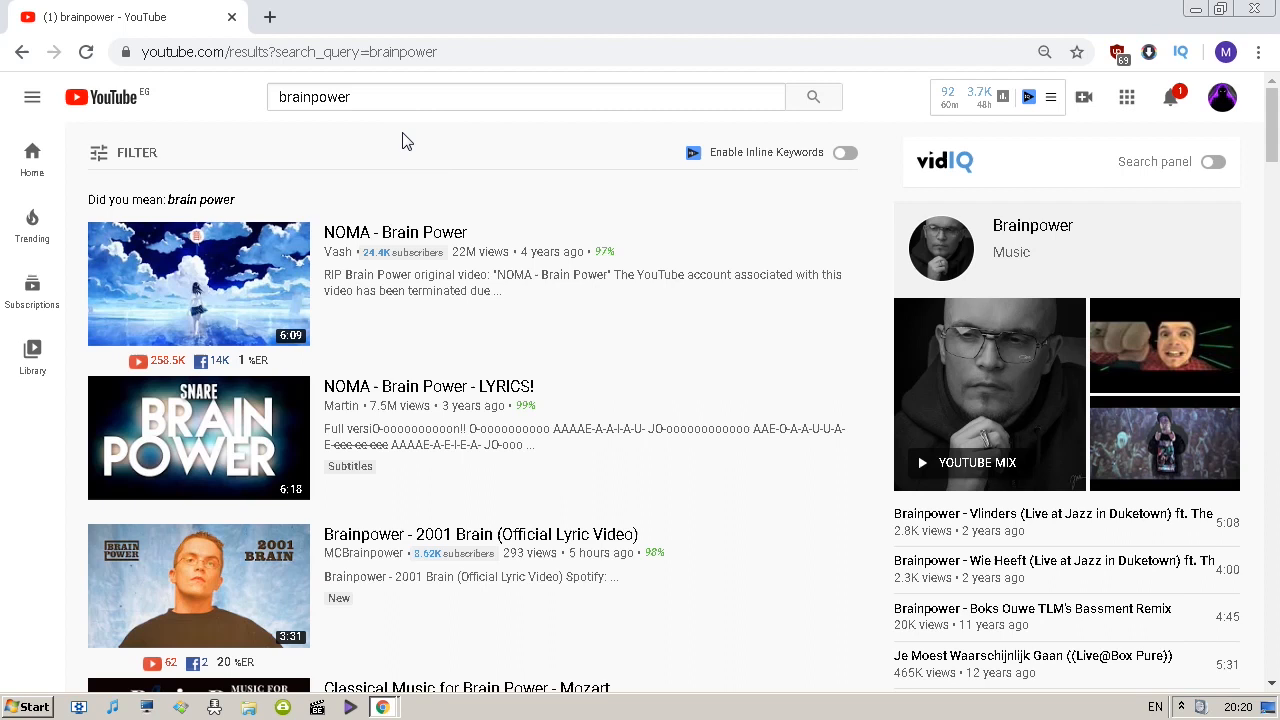
pyautogui.moveTo(1116, 58)
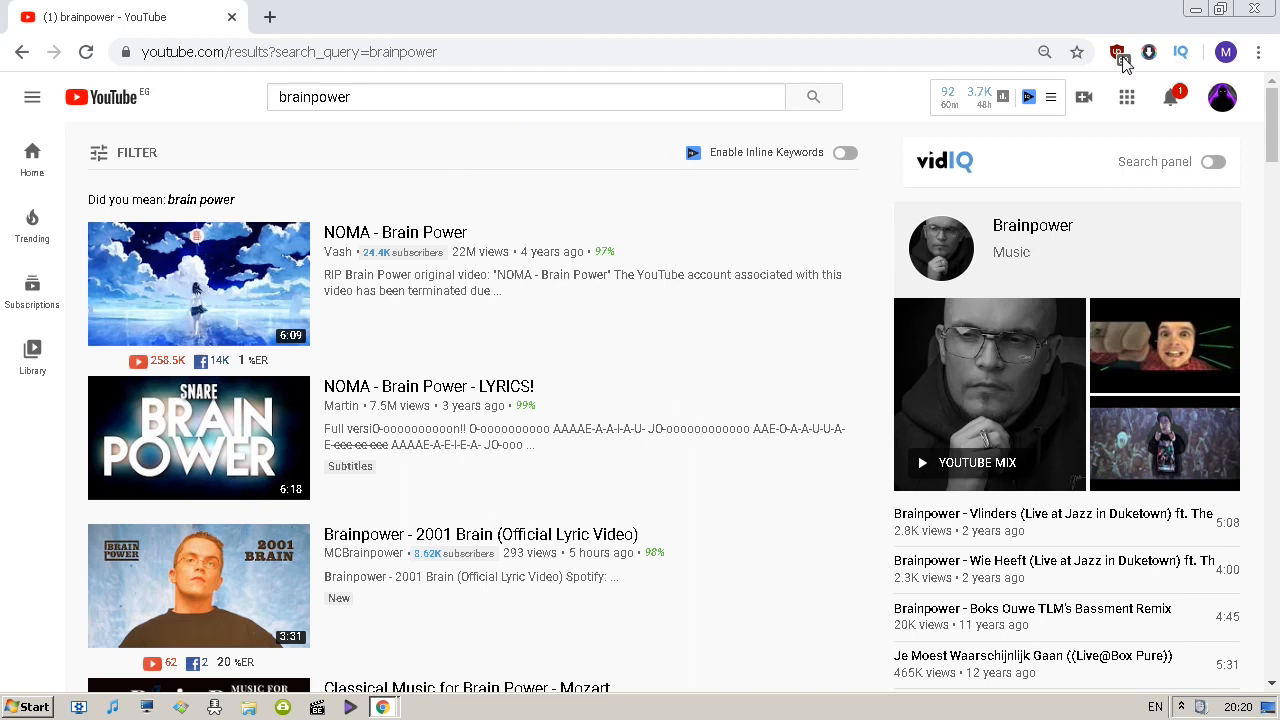
# Bring up uBlock Origin's panel from the toolbar while on the Reddit filter thread.
pyautogui.click(1116, 52)
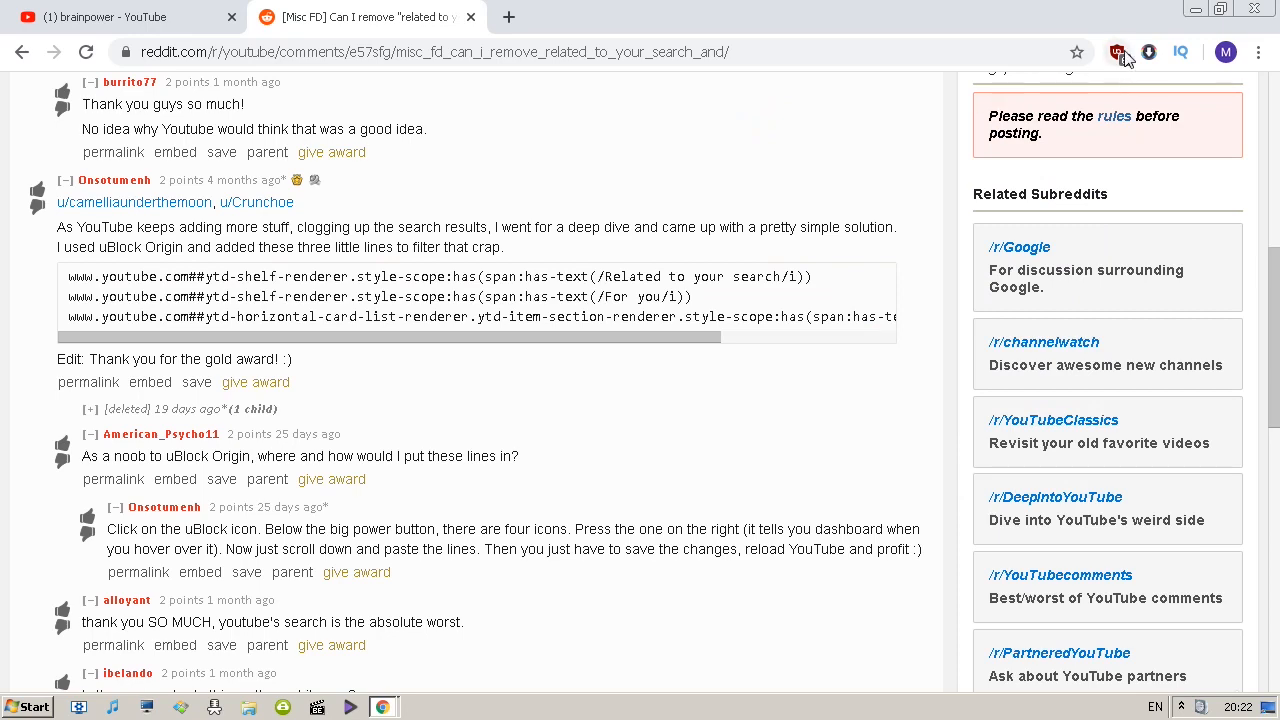
pyautogui.click(1116, 52)
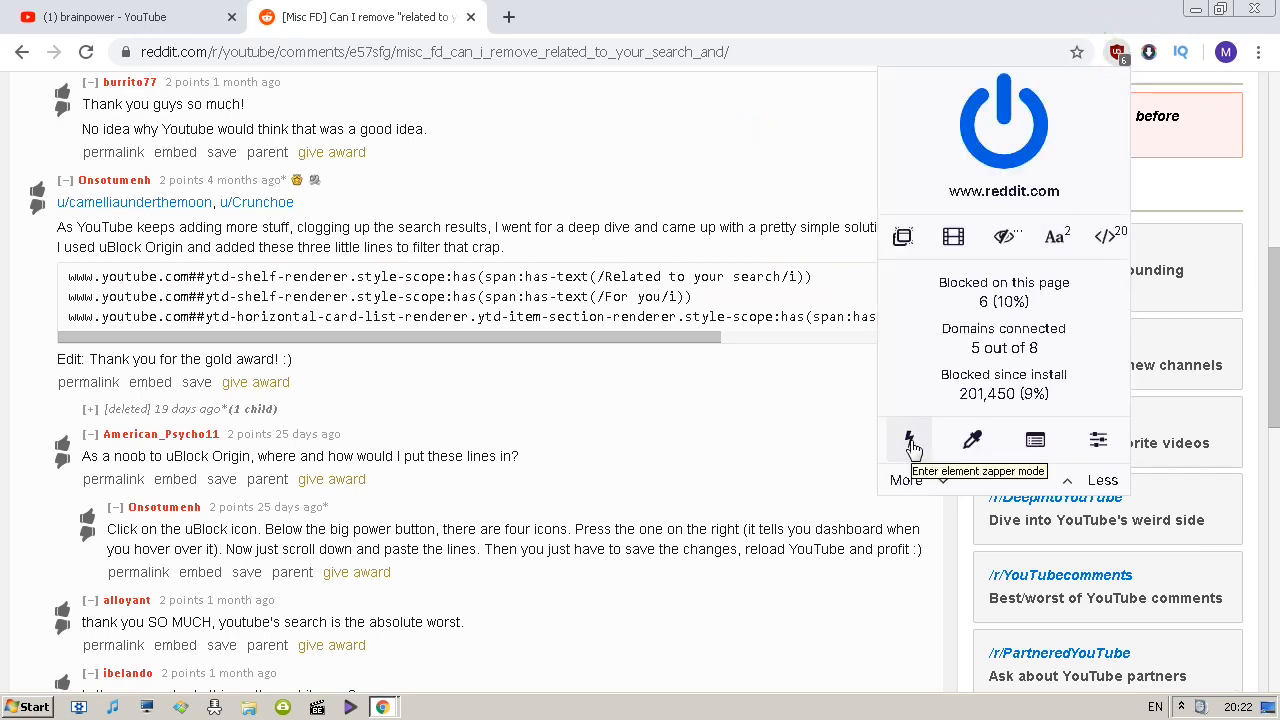
# Add the three YouTube shelf-hiding lines to uBlock Origin's My filters and apply them.
pyautogui.click(1096, 440)
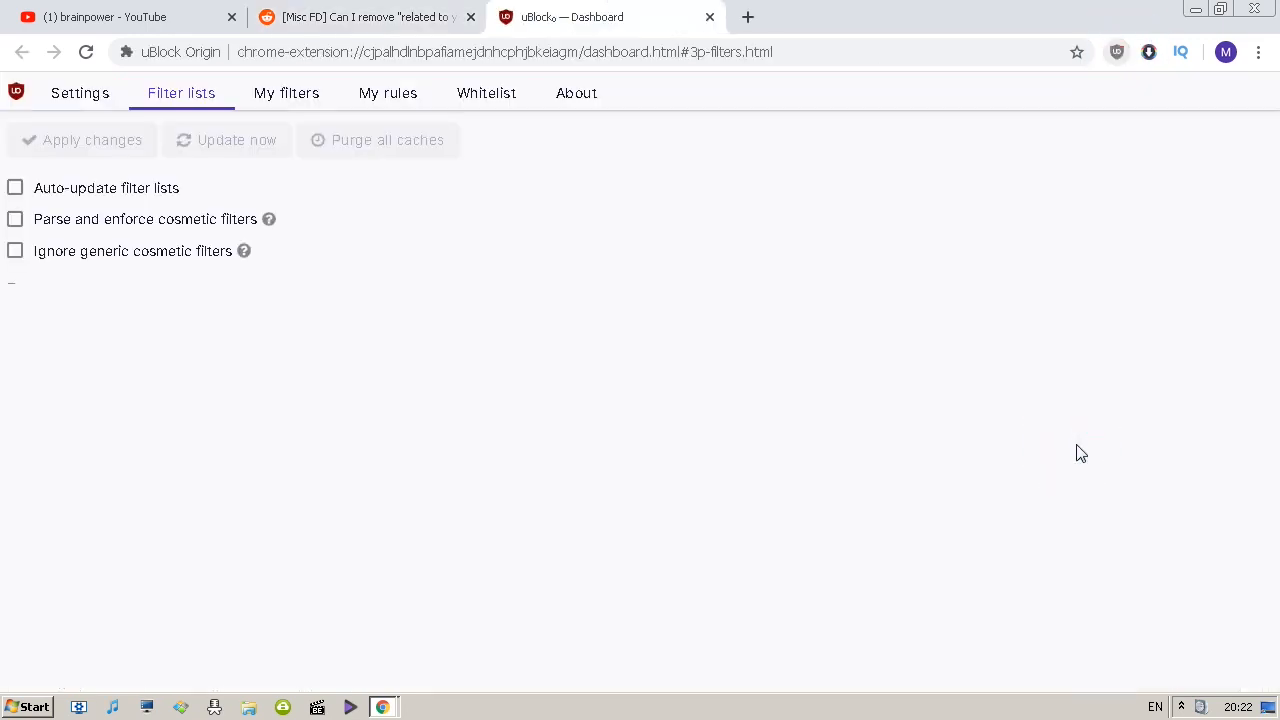
pyautogui.click(286, 94)
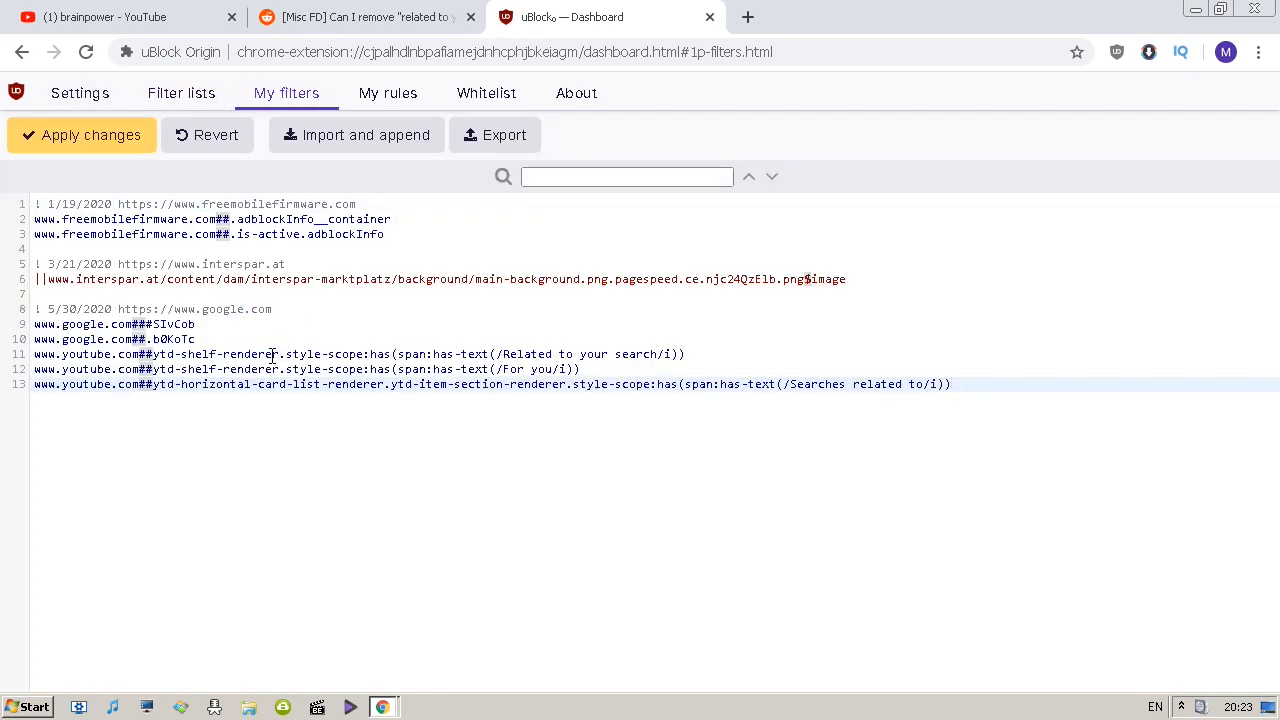
pyautogui.click(82, 134)
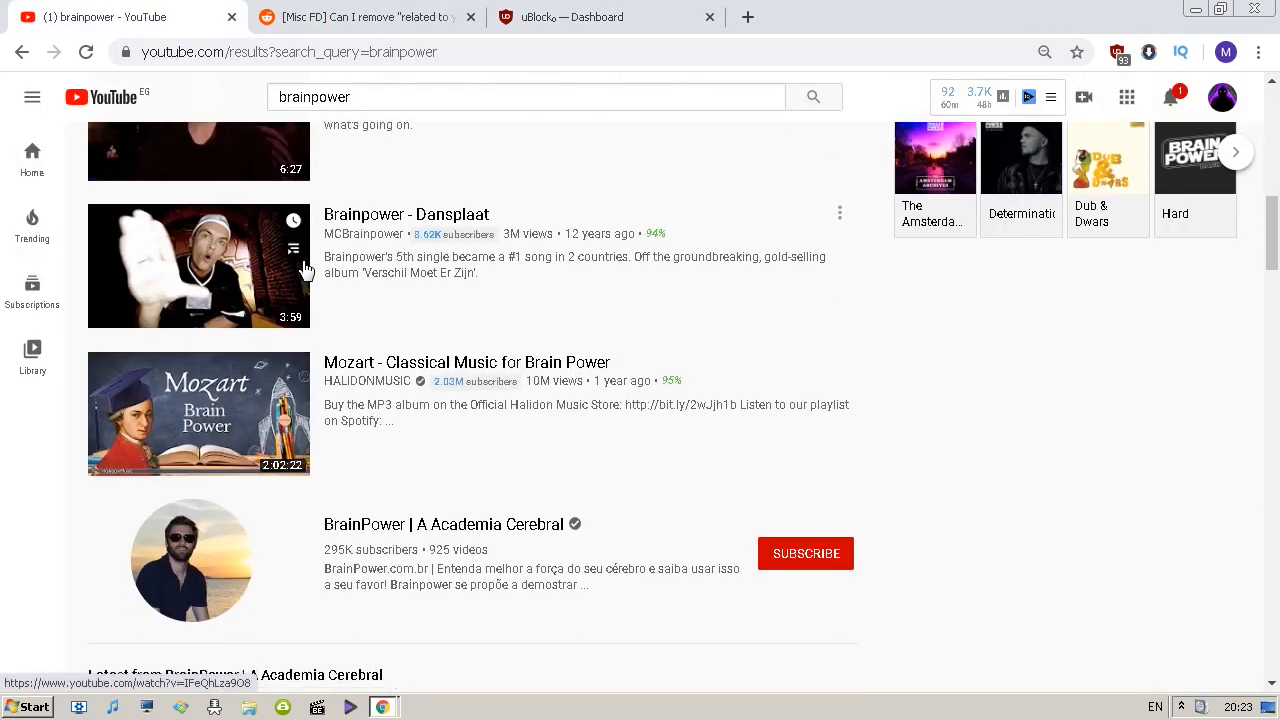
# Scroll down the brainpower results checking for leftover shelves.
pyautogui.scroll(-3)
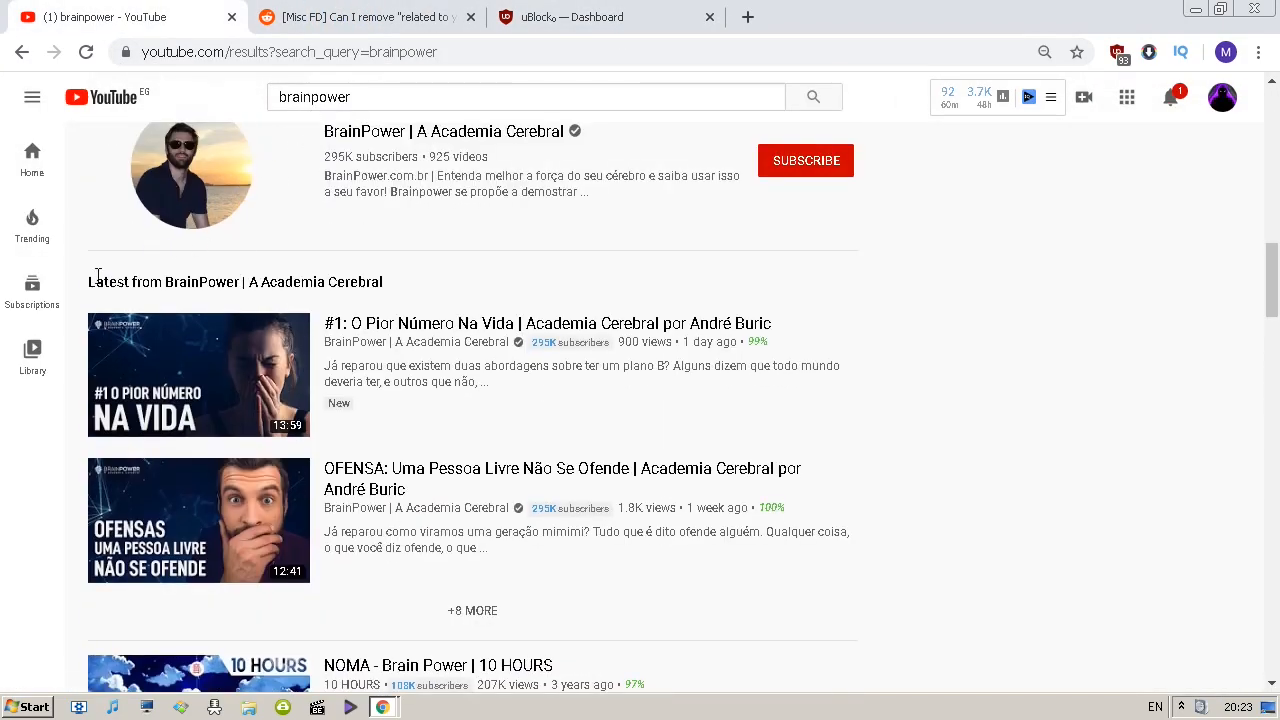
pyautogui.scroll(-3)
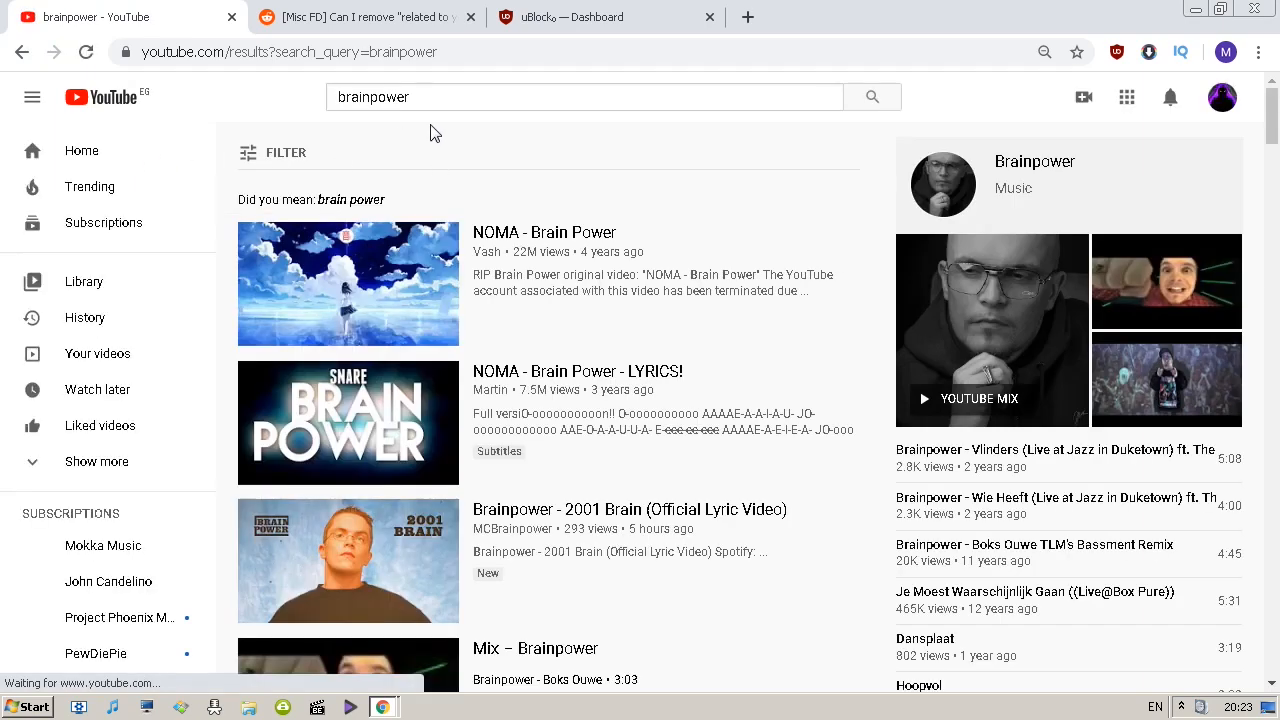
pyautogui.scroll(-3)
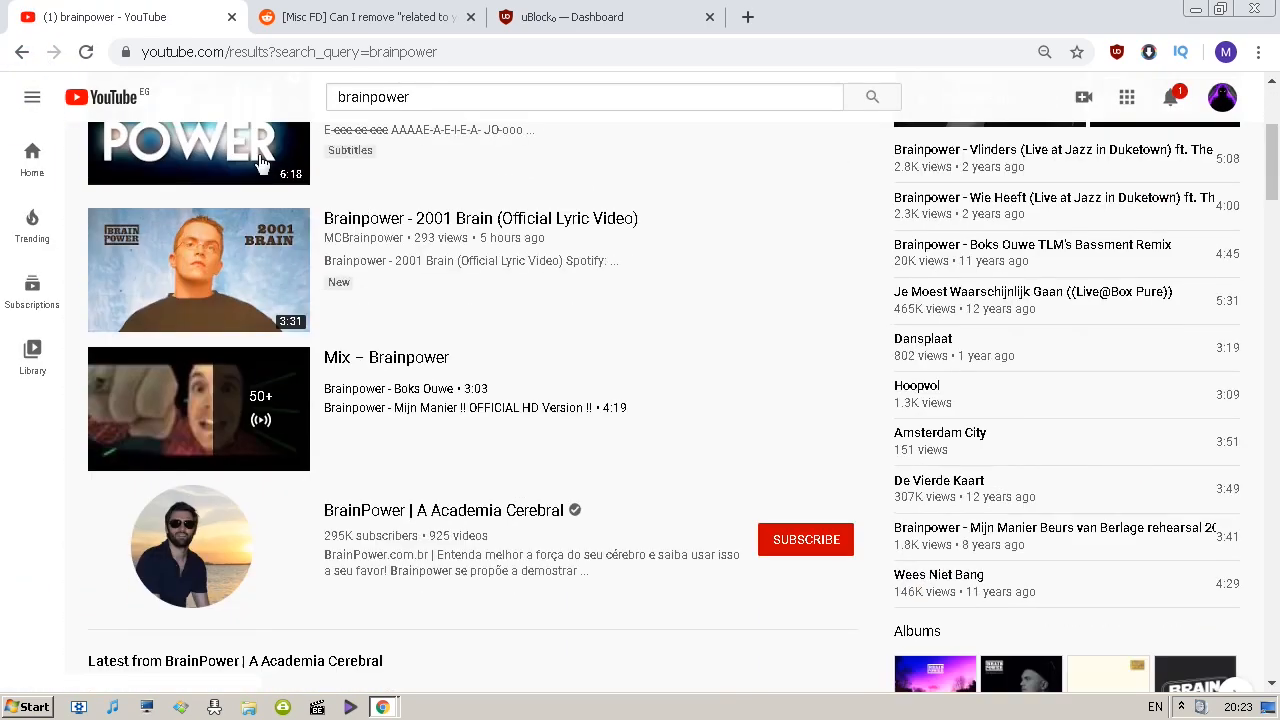
pyautogui.scroll(-3)
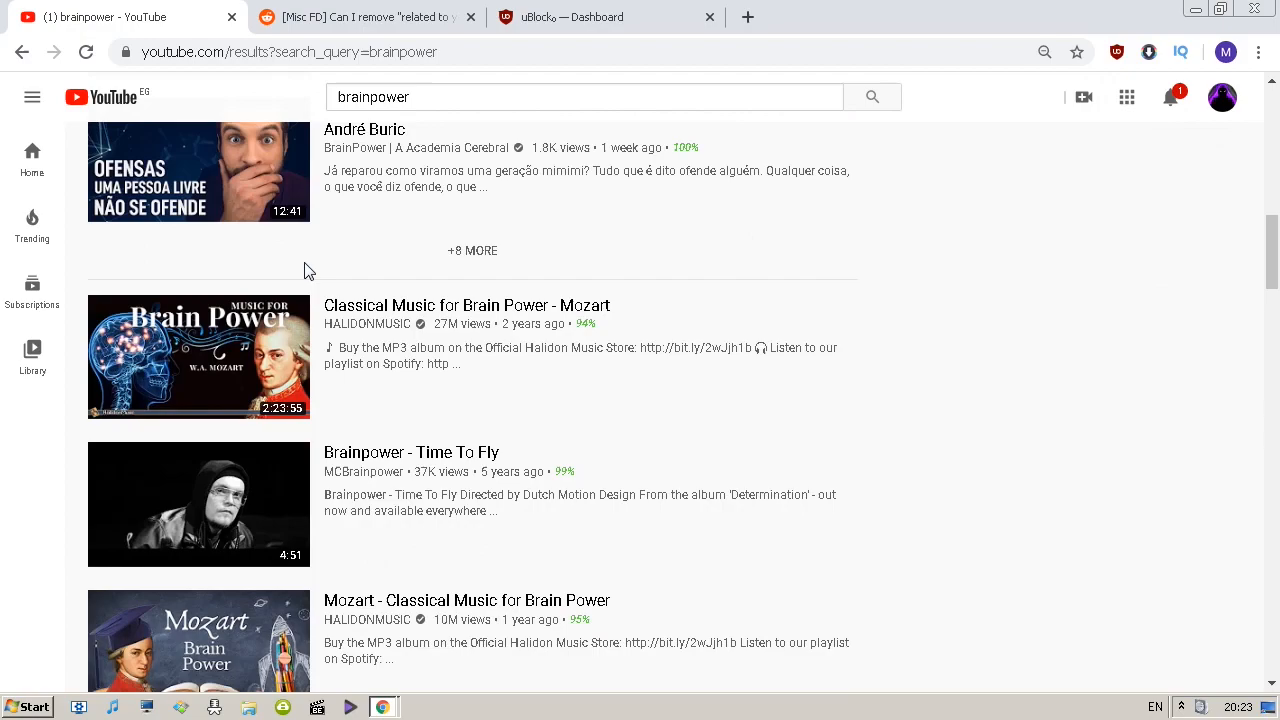
pyautogui.scroll(-3)
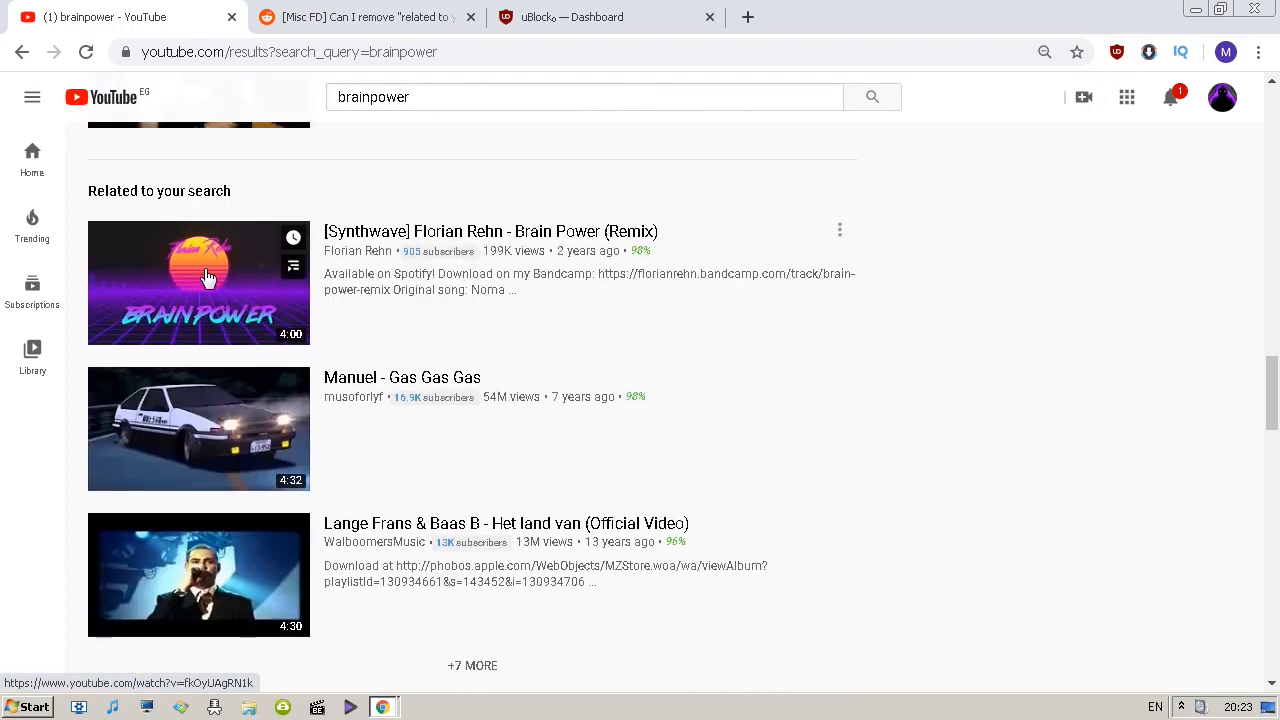
pyautogui.scroll(-3)
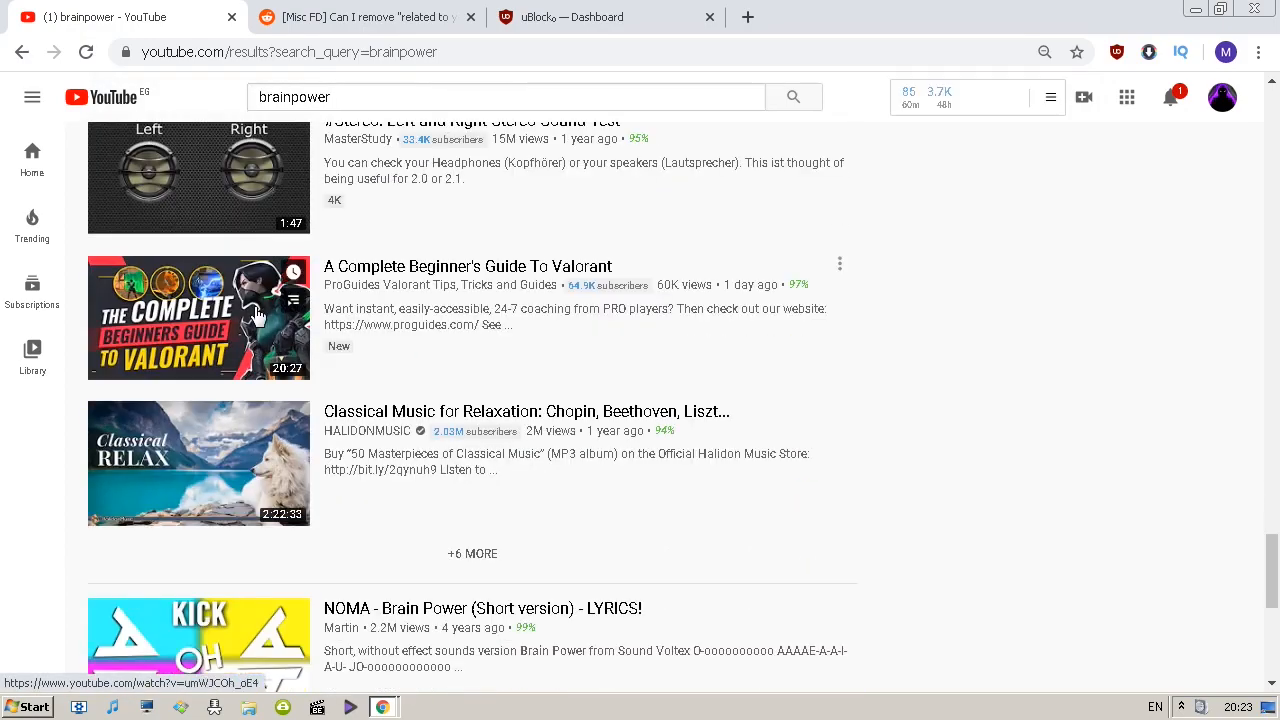
pyautogui.scroll(-3)
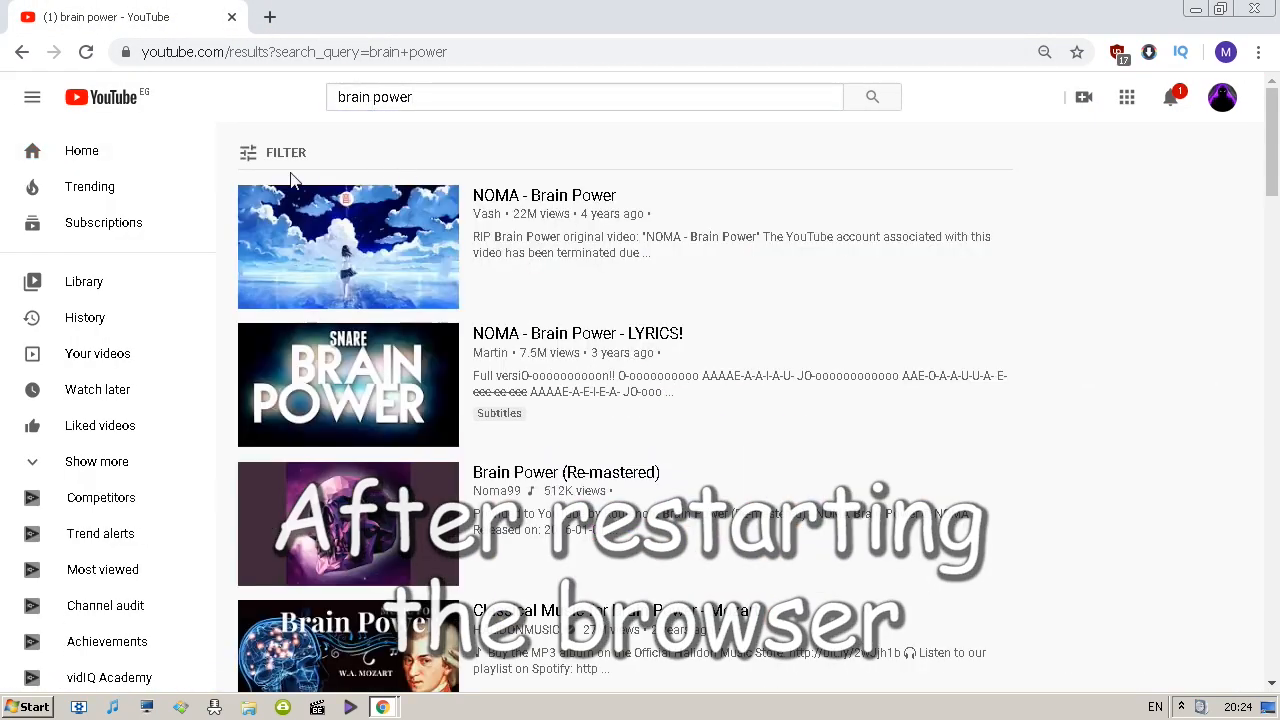
pyautogui.scroll(-3)
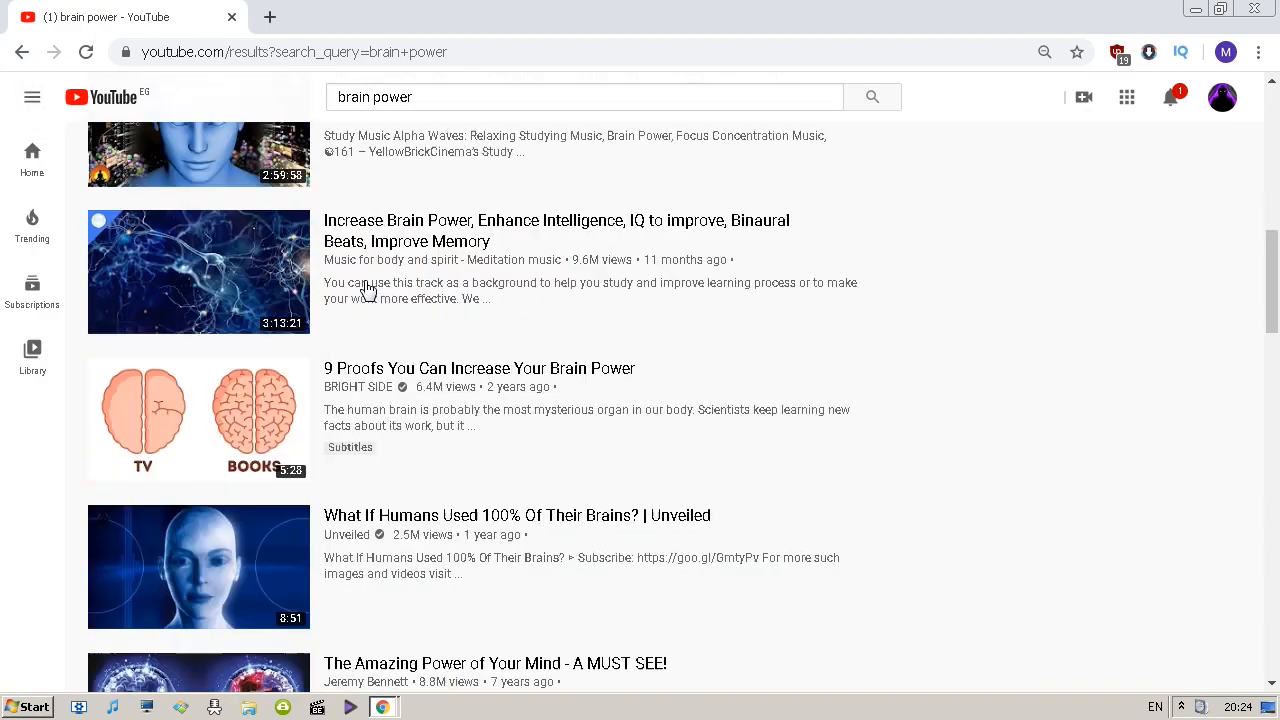
pyautogui.scroll(-3)
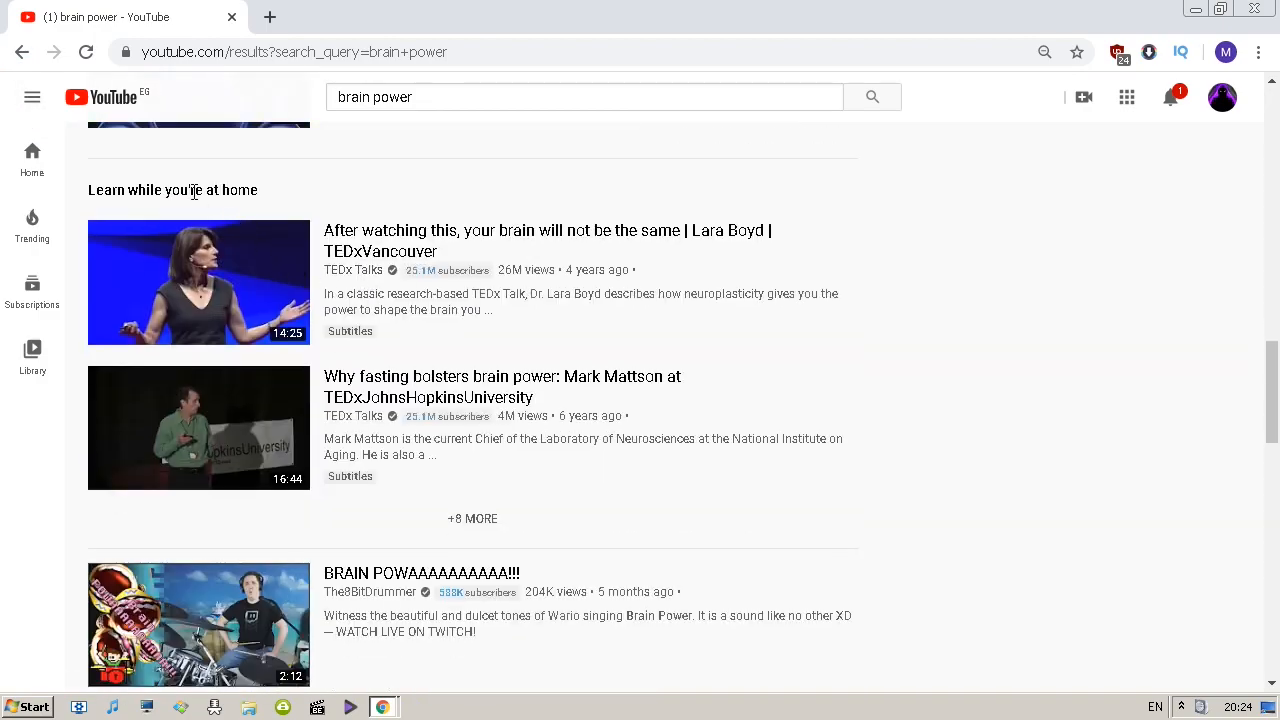
pyautogui.scroll(-3)
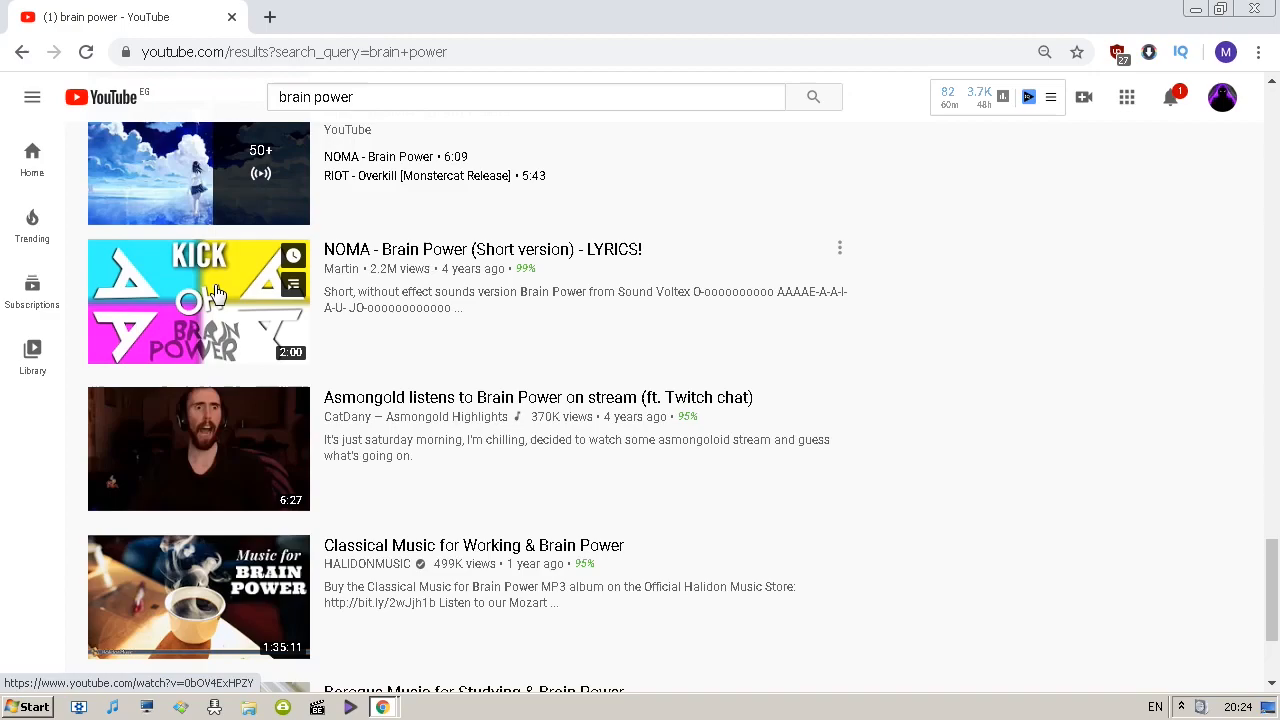
pyautogui.scroll(-3)
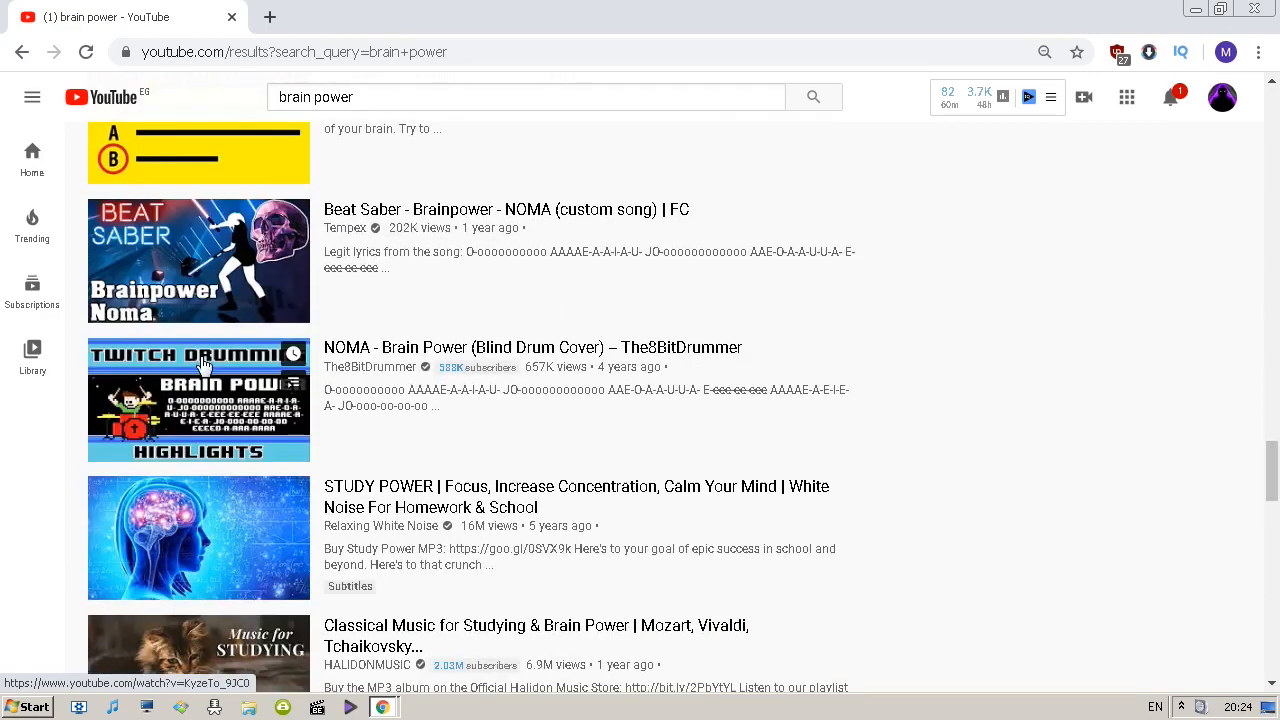
pyautogui.scroll(-3)
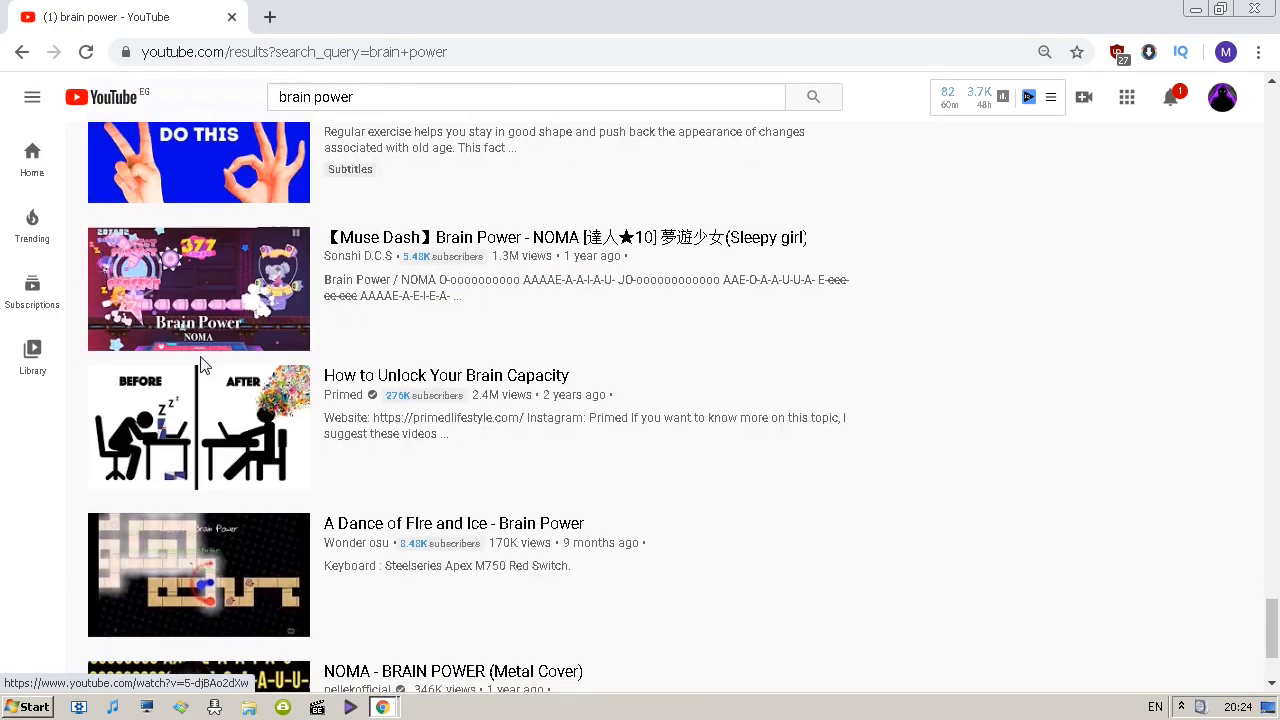
pyautogui.scroll(-3)
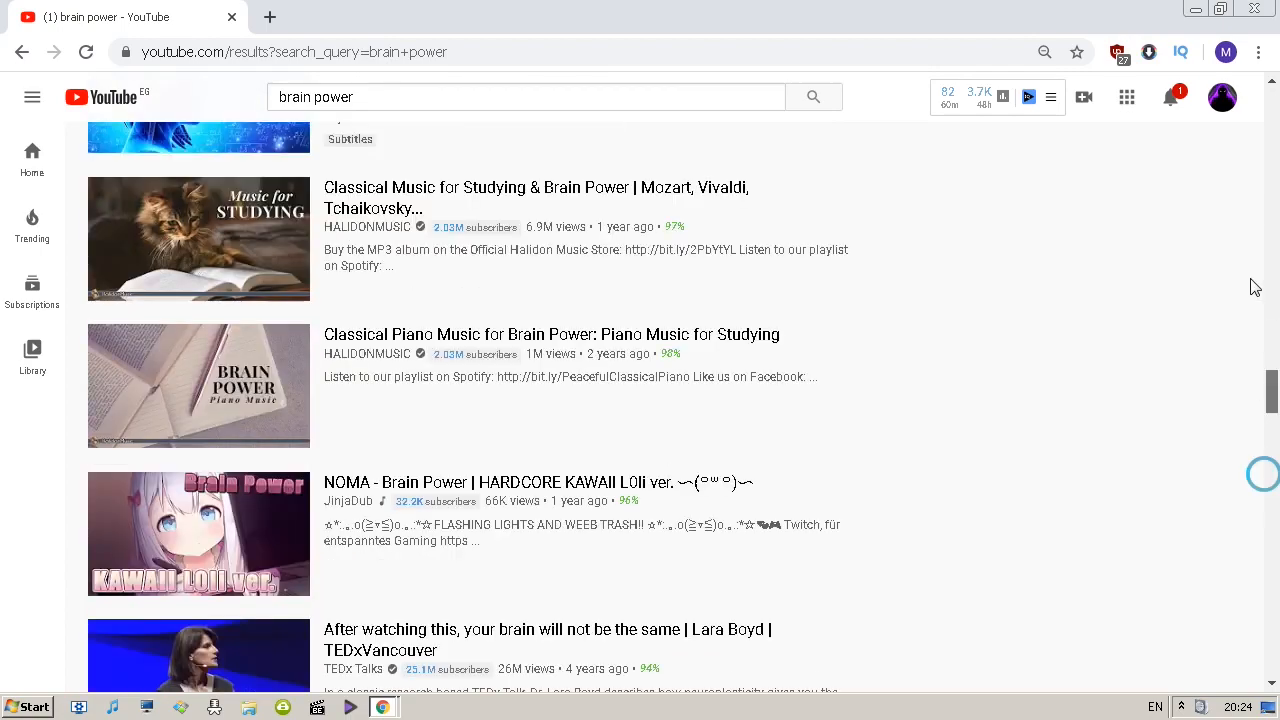
pyautogui.scroll(-3)
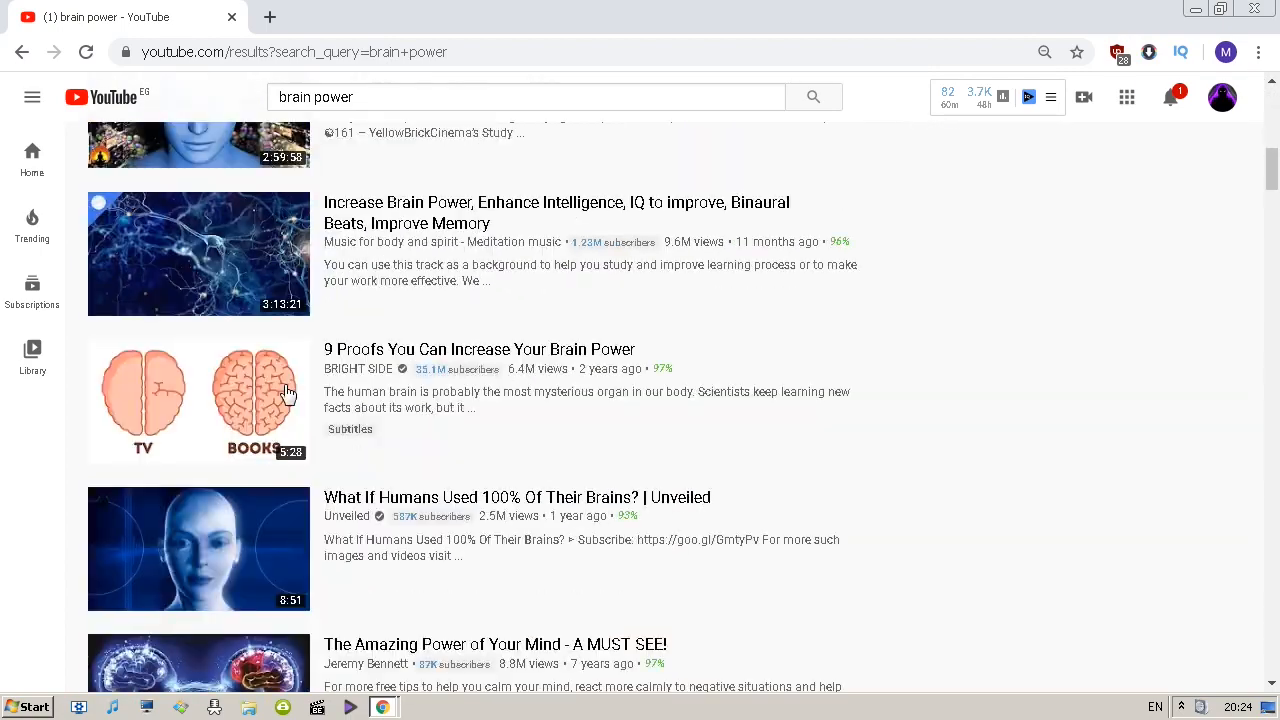
pyautogui.scroll(-3)
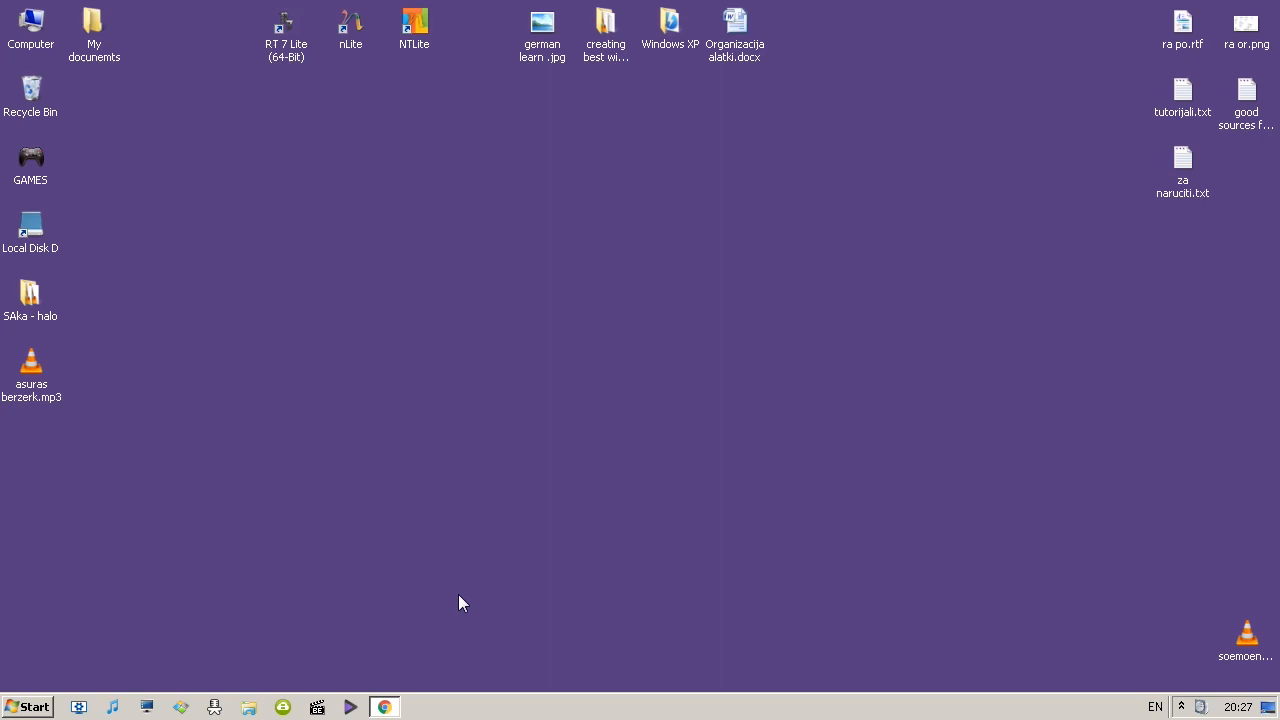
# Bring up the desktop context menu after closing the browser.
pyautogui.rightClick(384, 708)
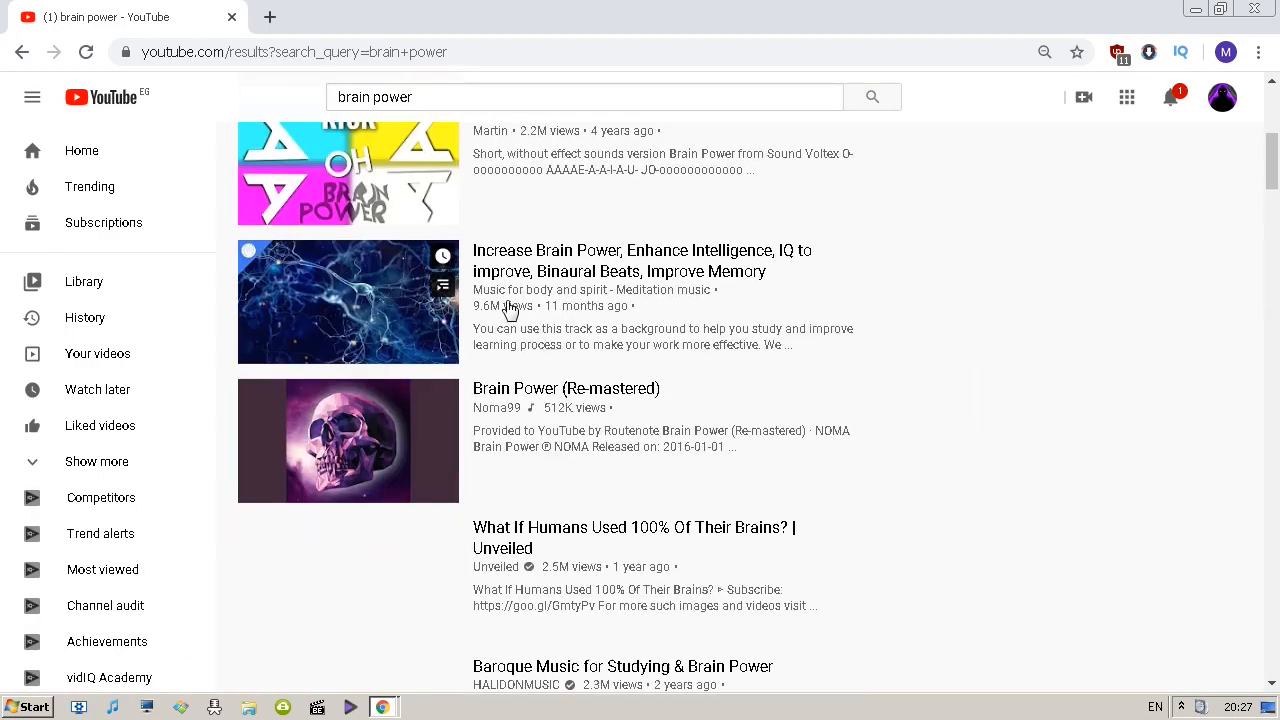
# Scroll the brain power results to the bottom, then start a new search with 'wil'.
pyautogui.scroll(3)
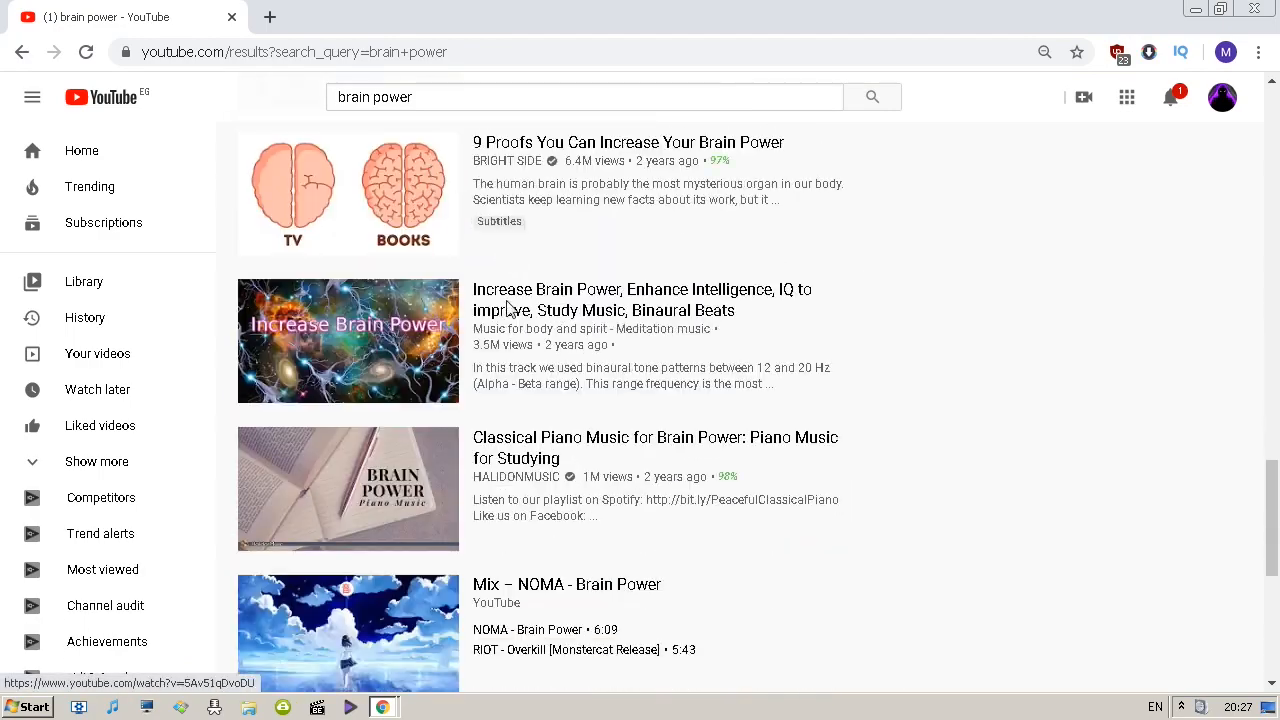
pyautogui.scroll(-3)
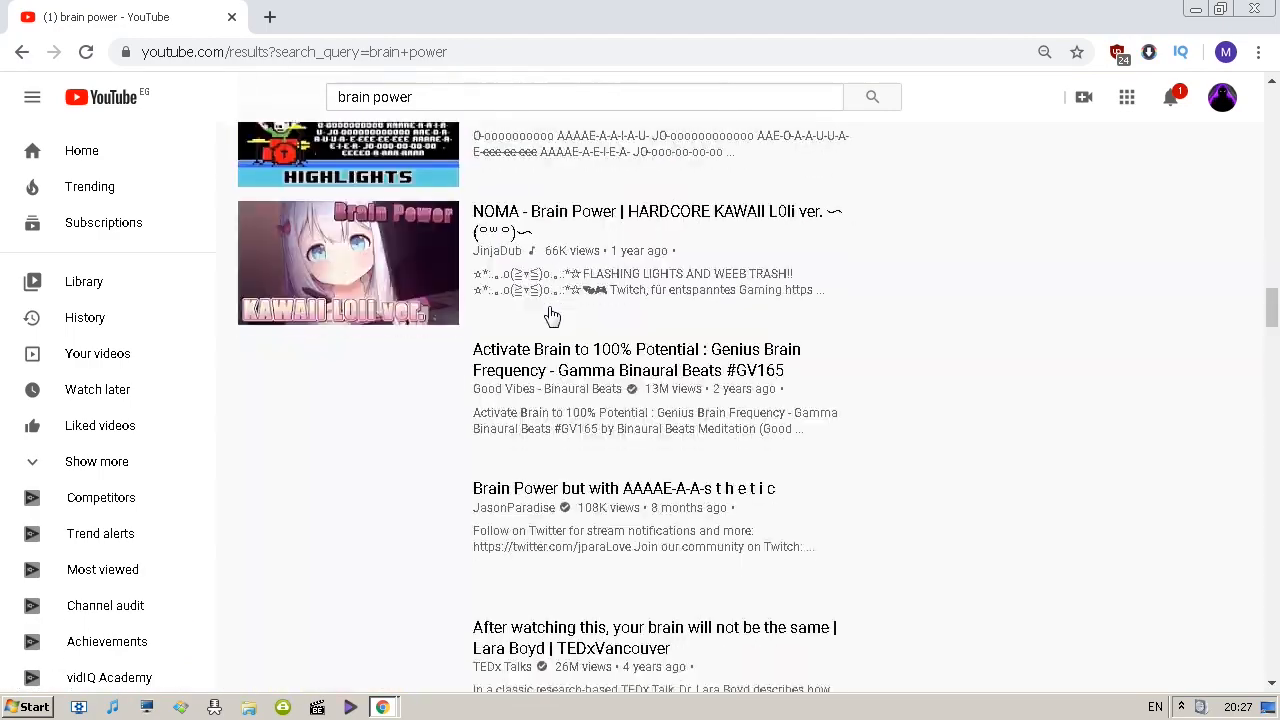
pyautogui.scroll(-3)
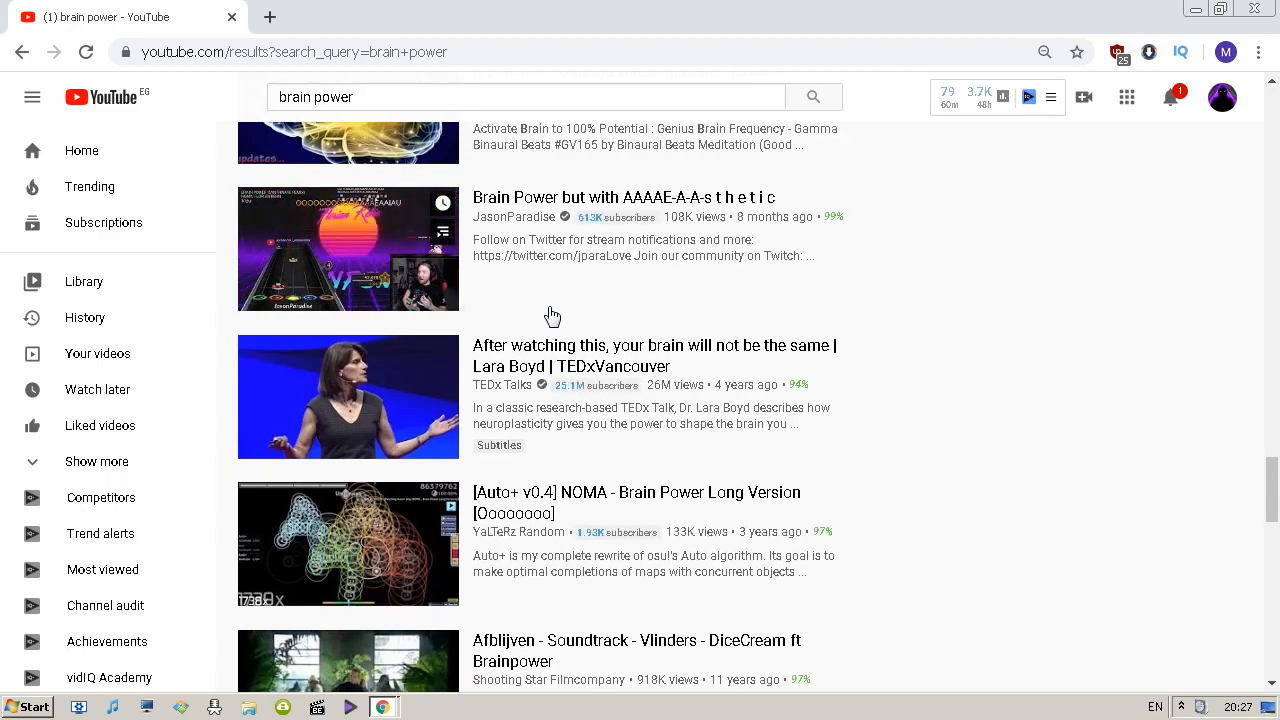
pyautogui.scroll(-3)
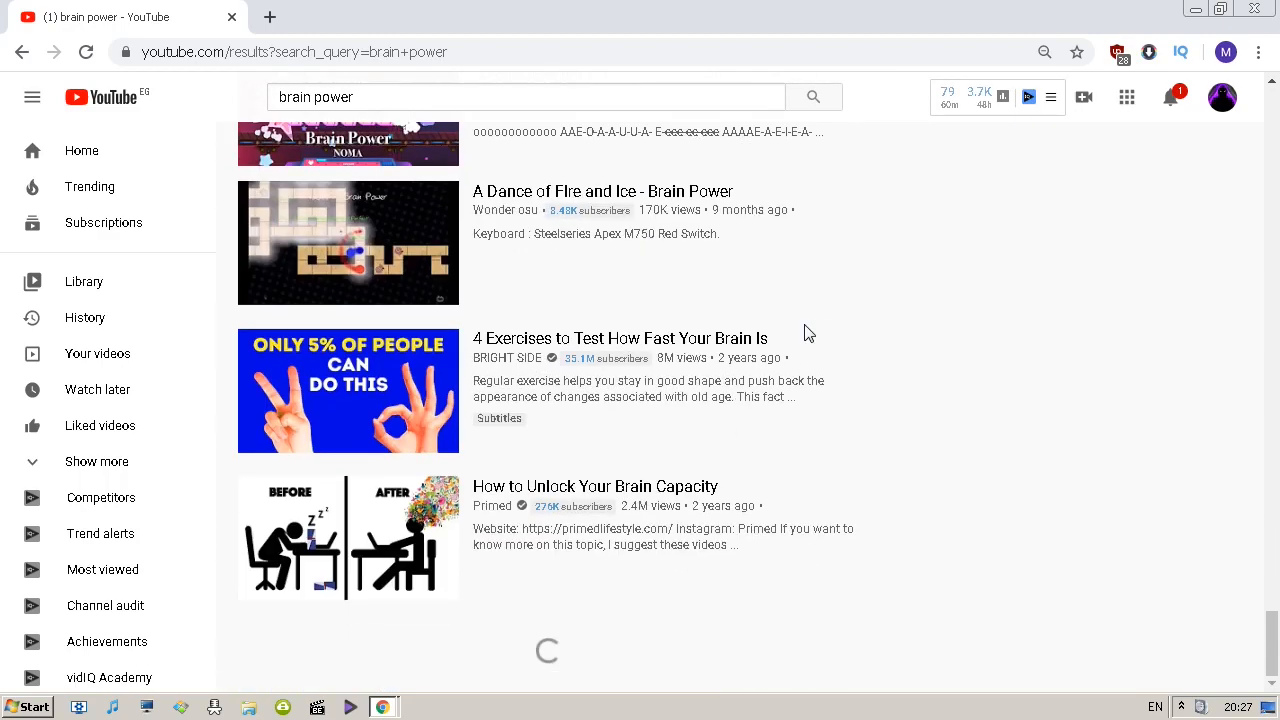
pyautogui.scroll(-3)
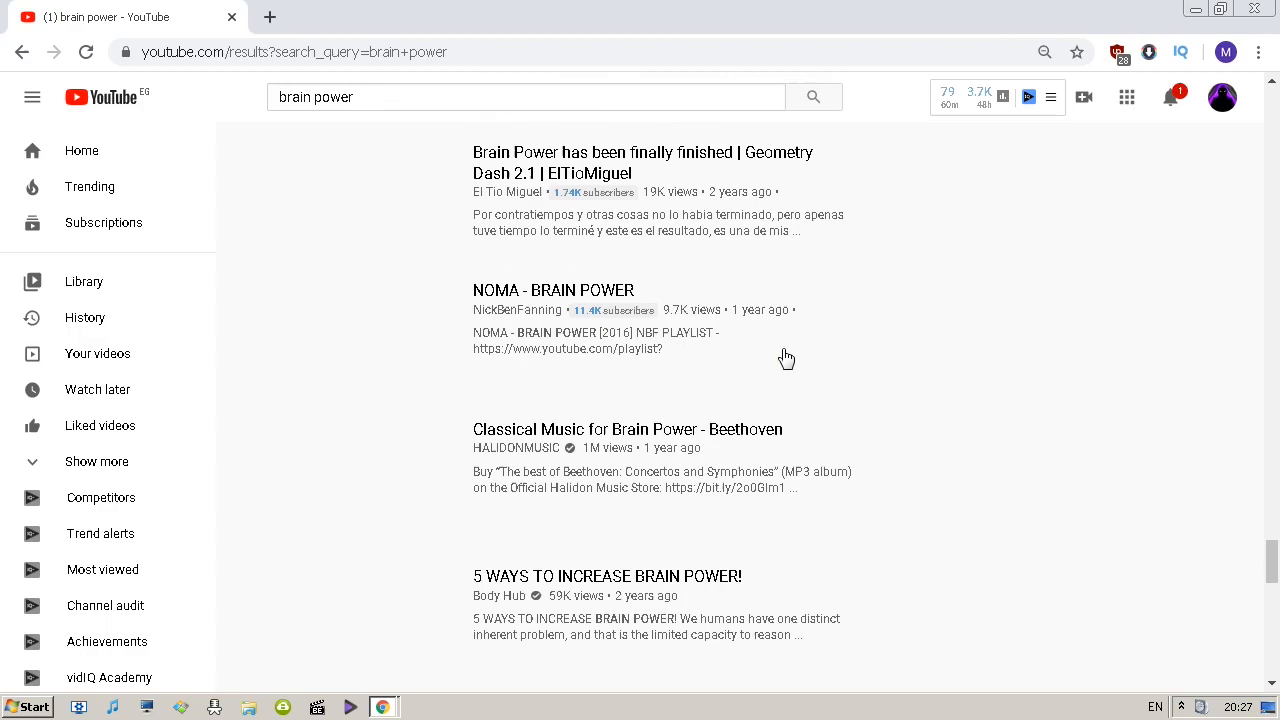
pyautogui.write('will')
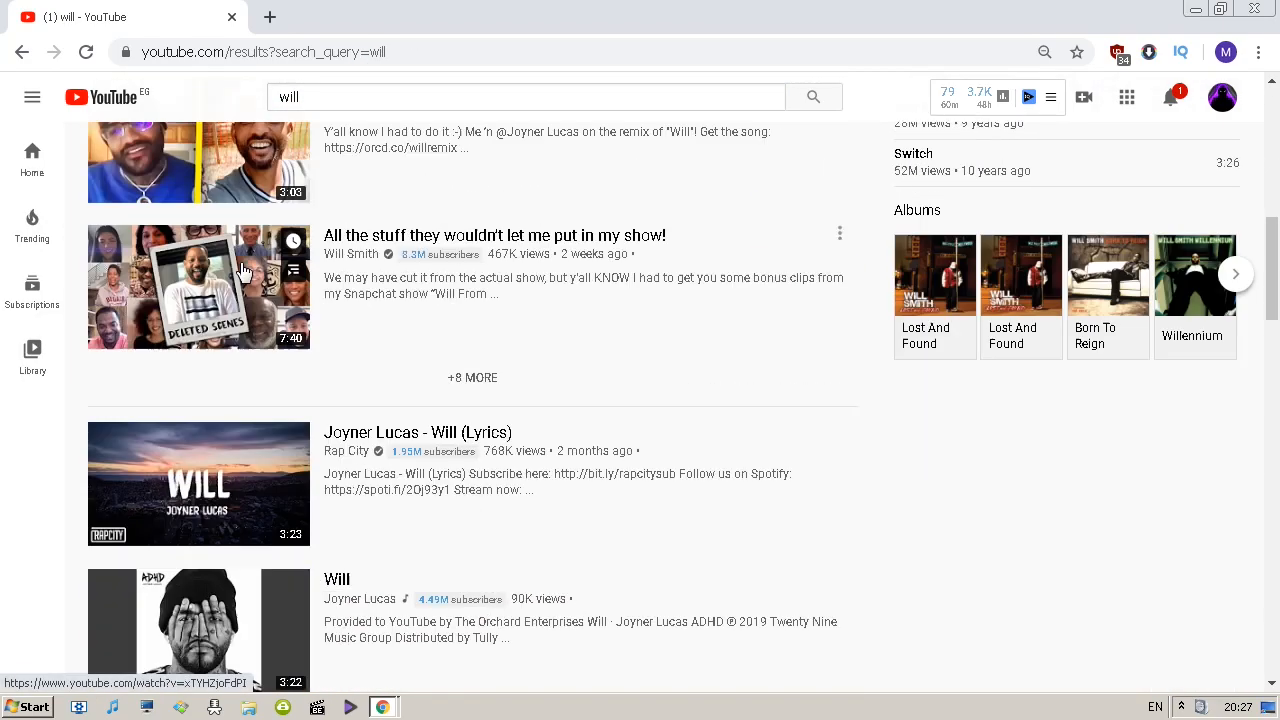
# Scroll the 'will' results, revealing a remaining collapsed shelf of extra videos.
pyautogui.scroll(-3)
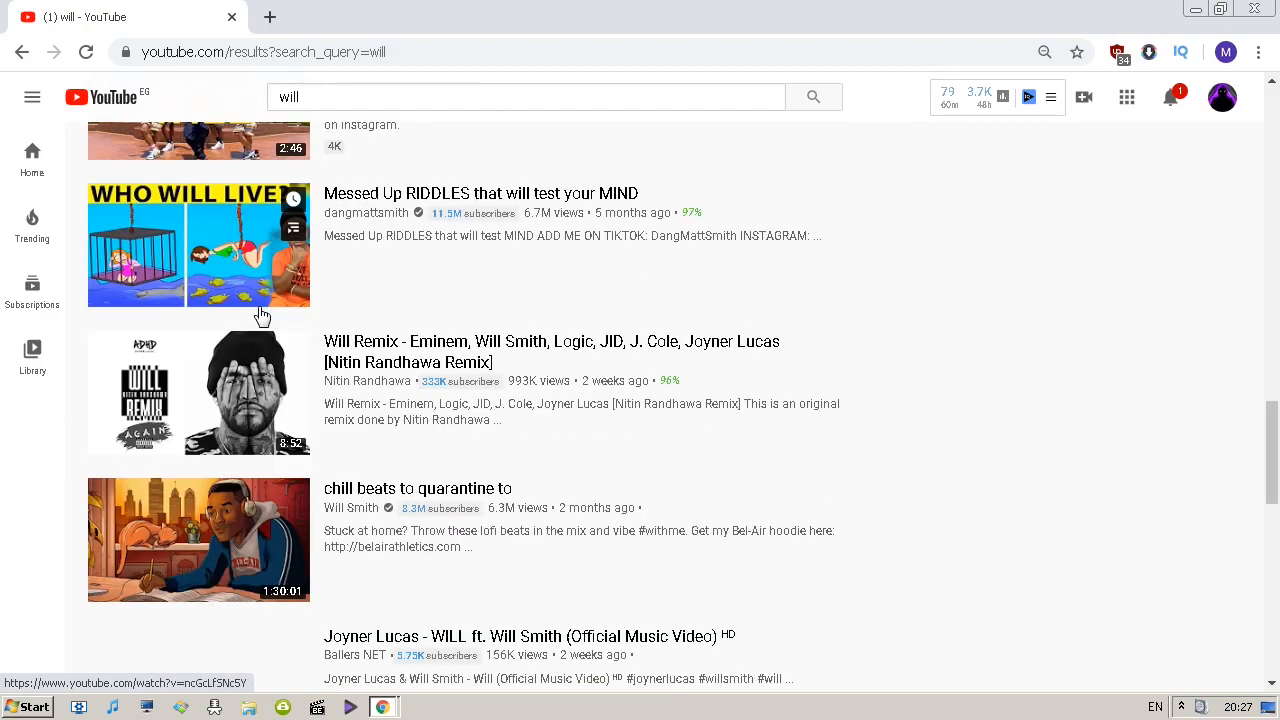
pyautogui.scroll(-3)
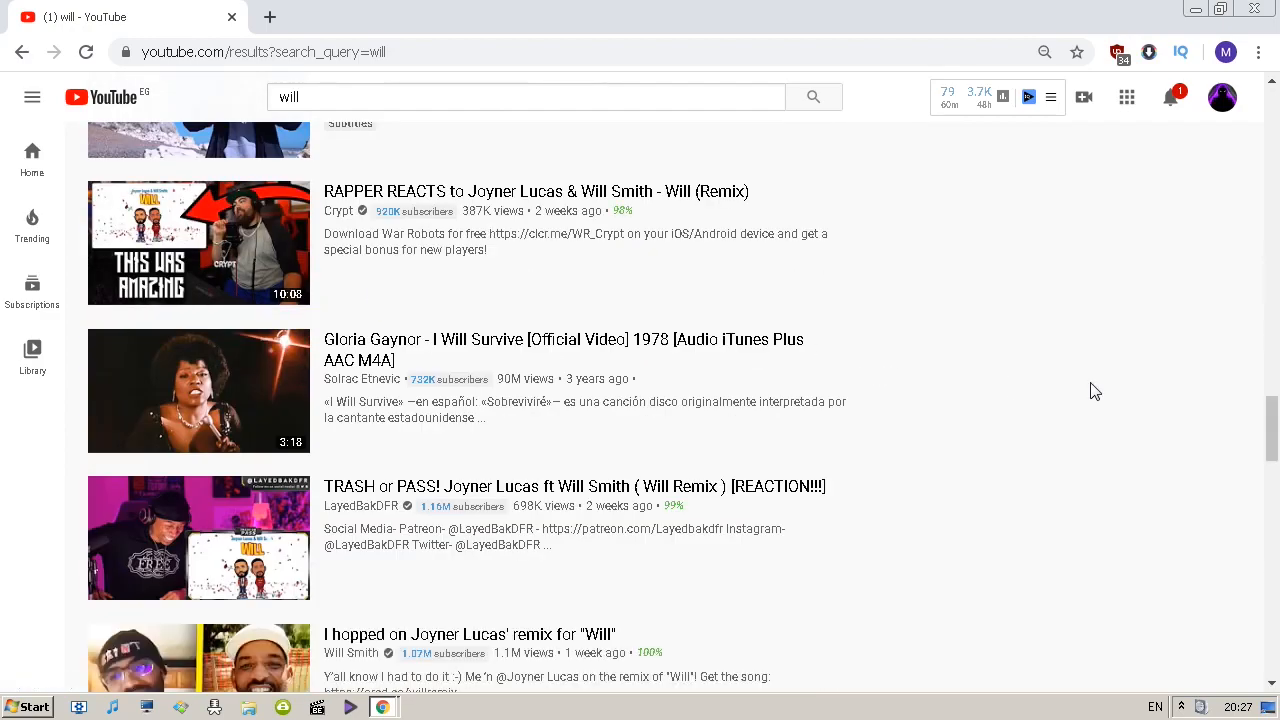
pyautogui.scroll(3)
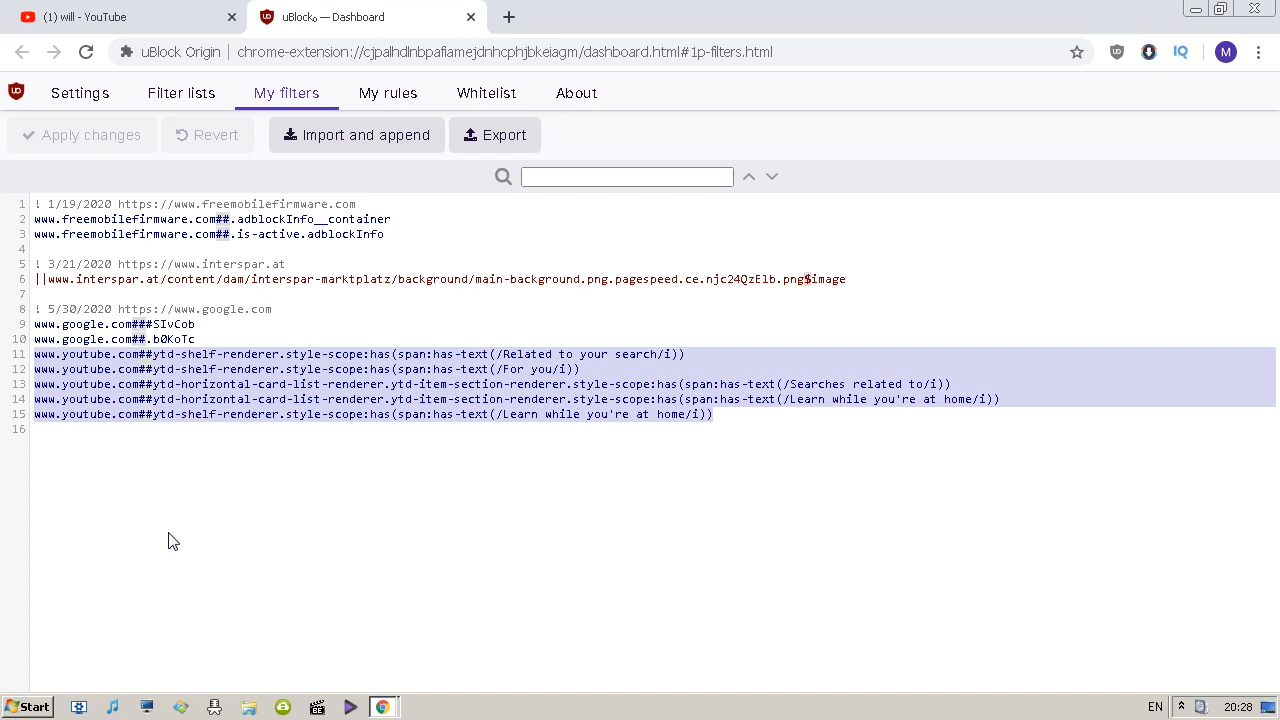
# Apply the five youtube.com filter lines, including 'Learn while you're at home', and return to YouTube.
pyautogui.click(714, 414)
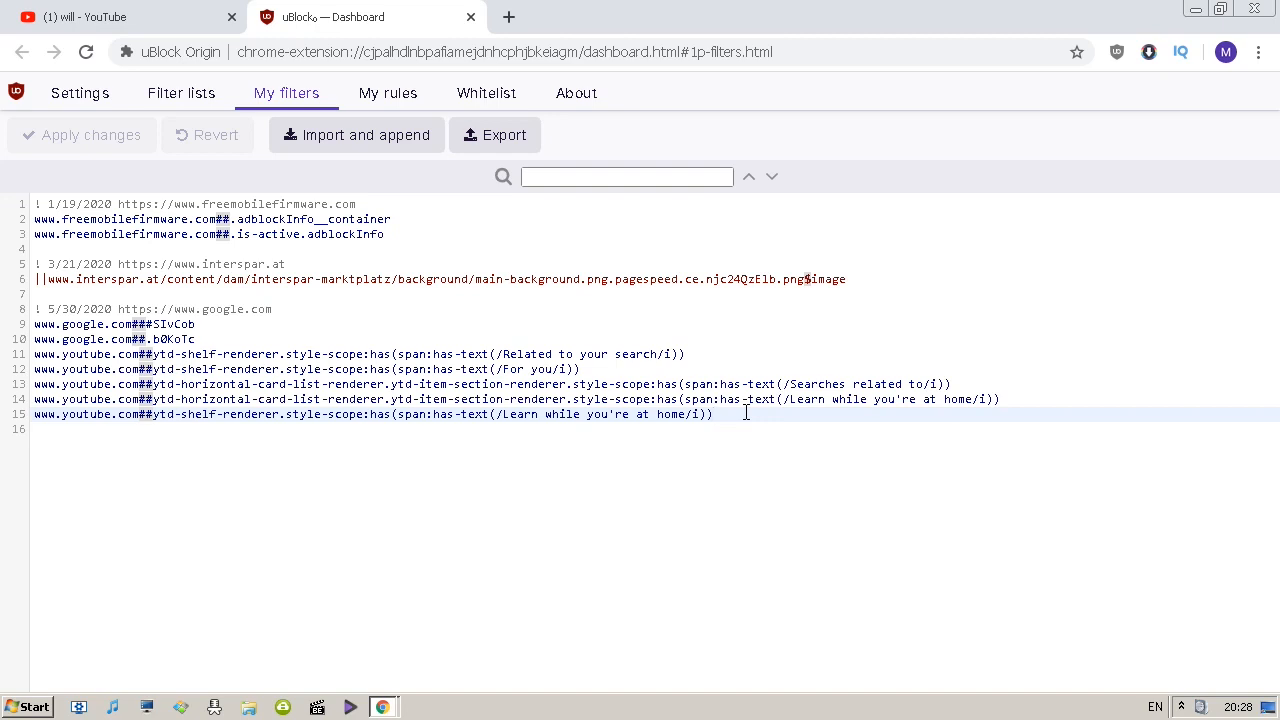
pyautogui.click(712, 414)
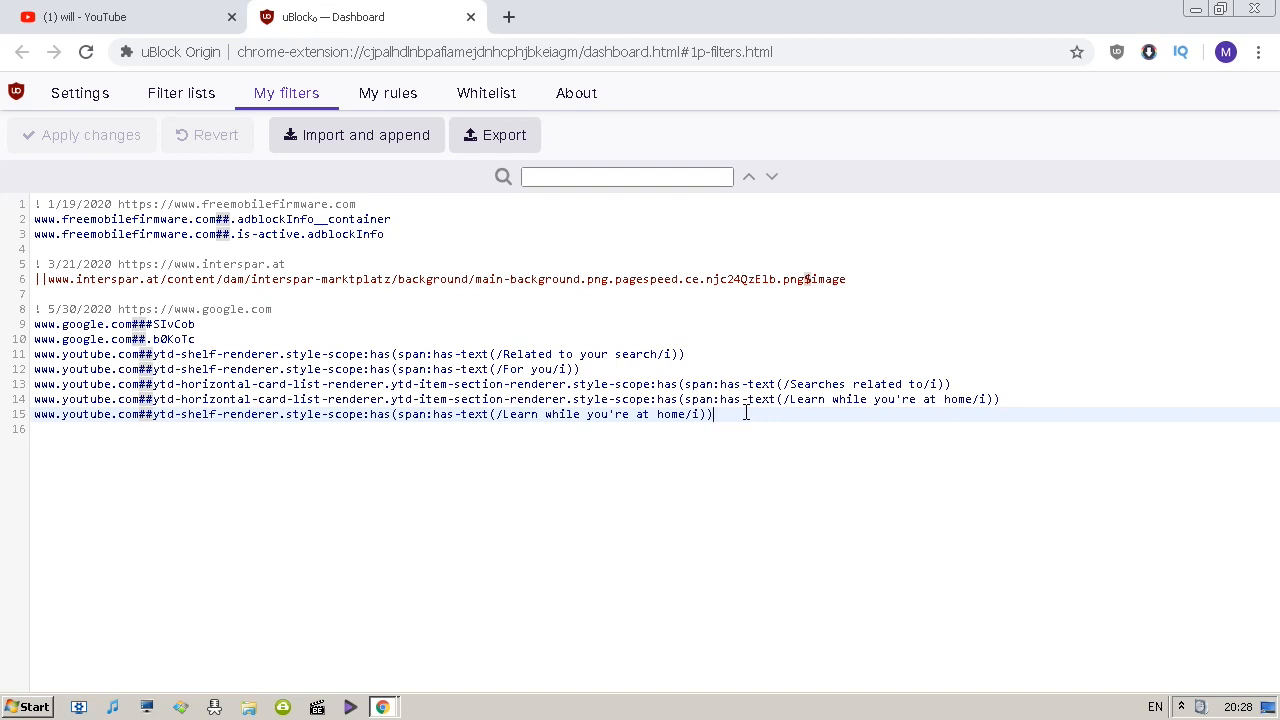
pyautogui.click(120, 16)
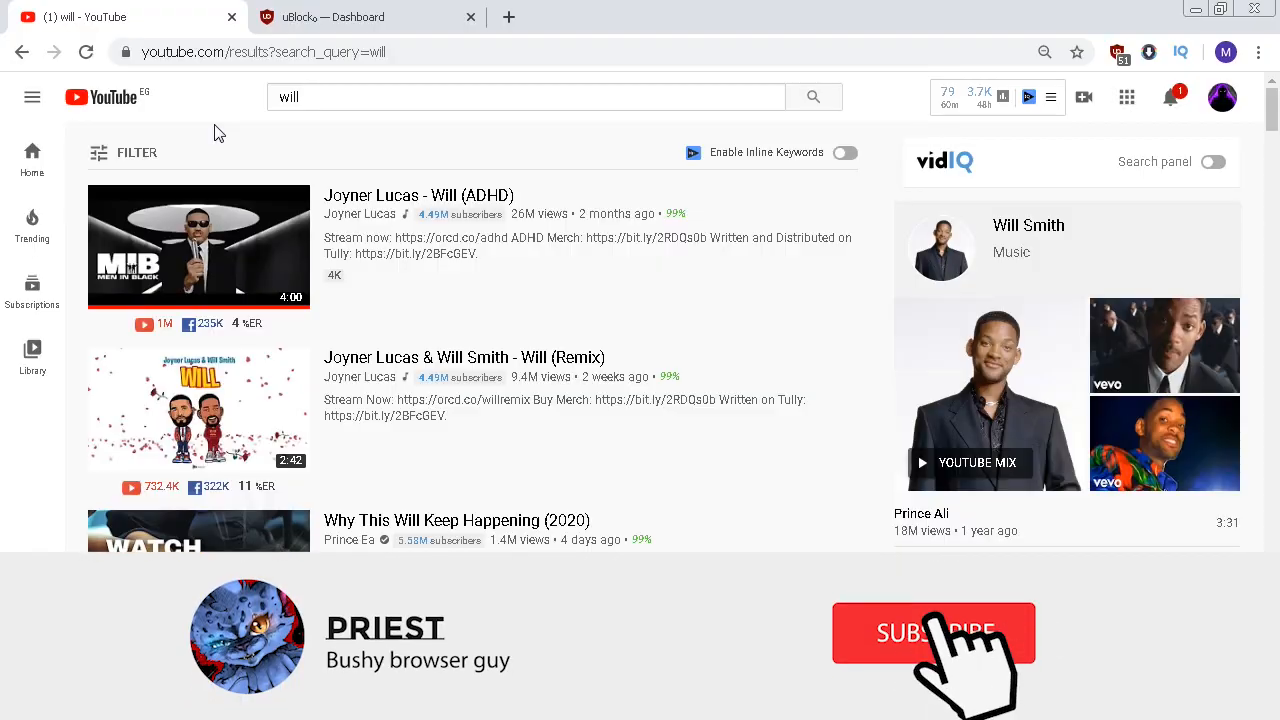
# Reload the 'will' results with the new filters in effect.
pyautogui.click(932, 632)
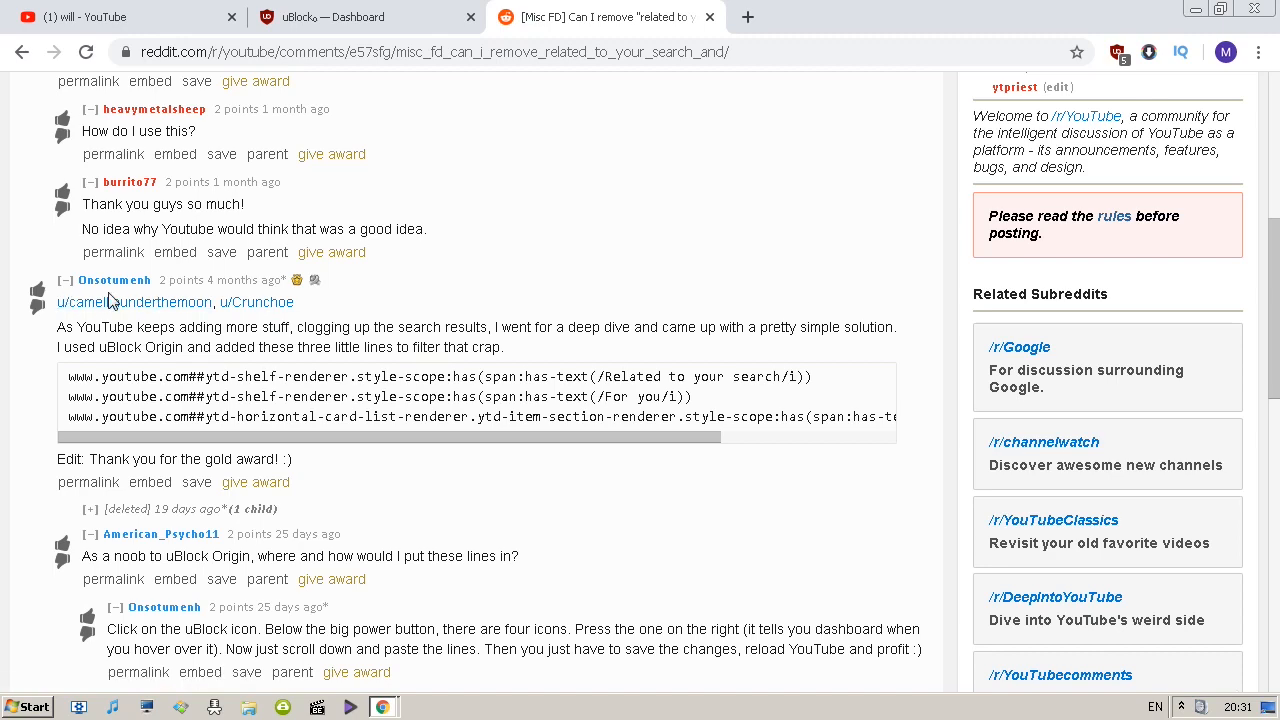
pyautogui.moveTo(392, 318)
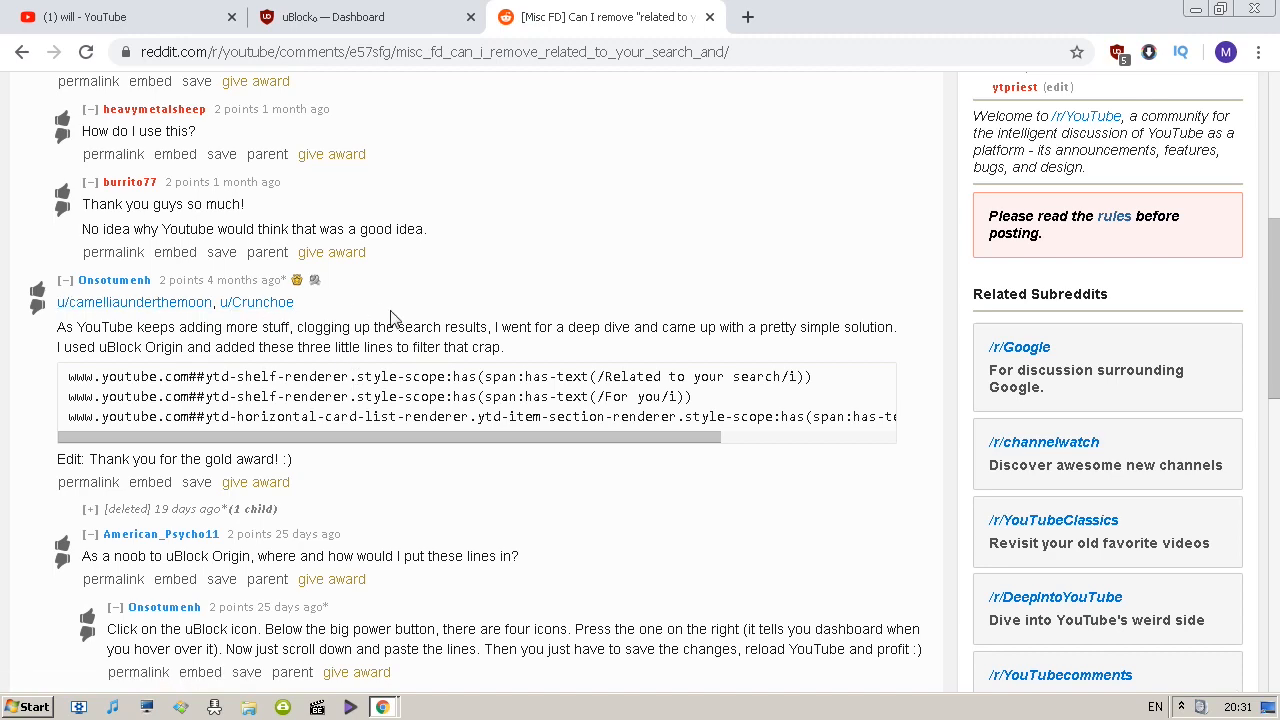
# Scroll the Reddit thread past the setup instructions to the replies.
pyautogui.scroll(-3)
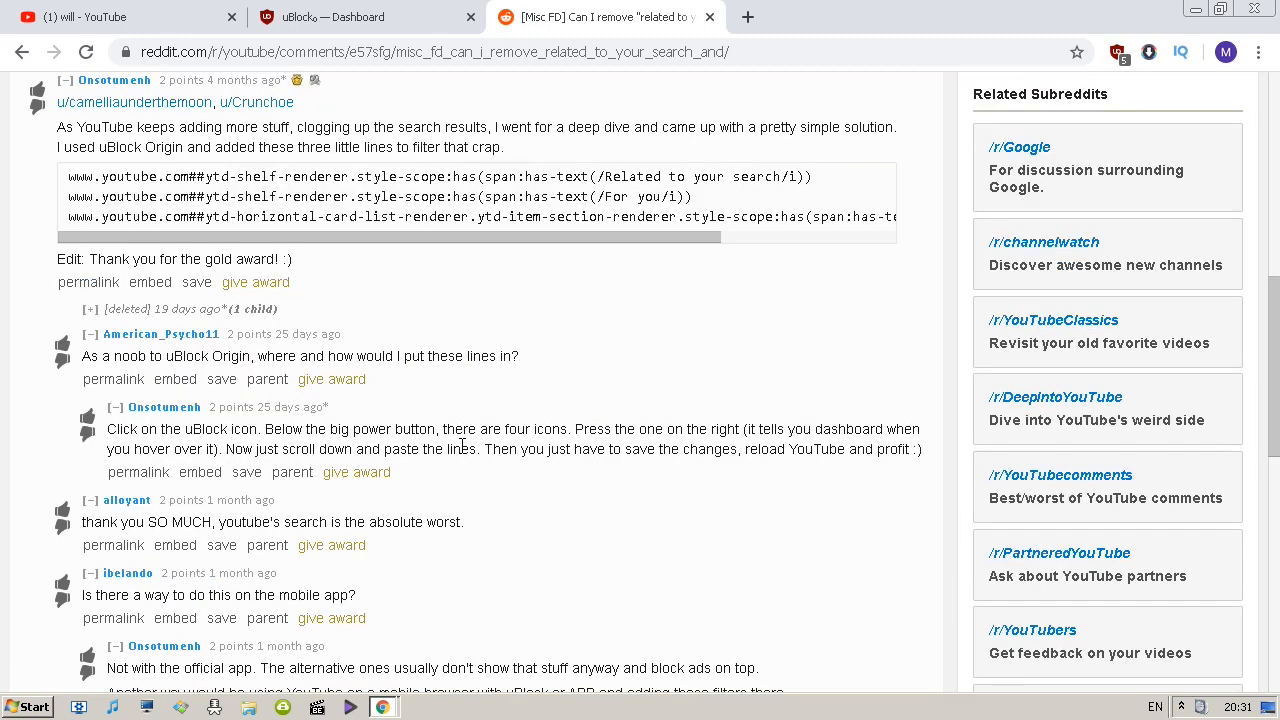